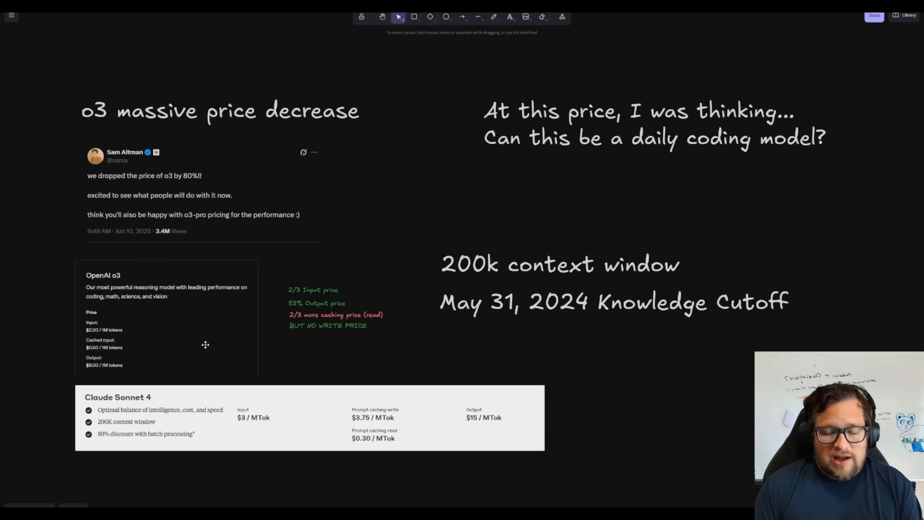
pyautogui.moveTo(332, 371)
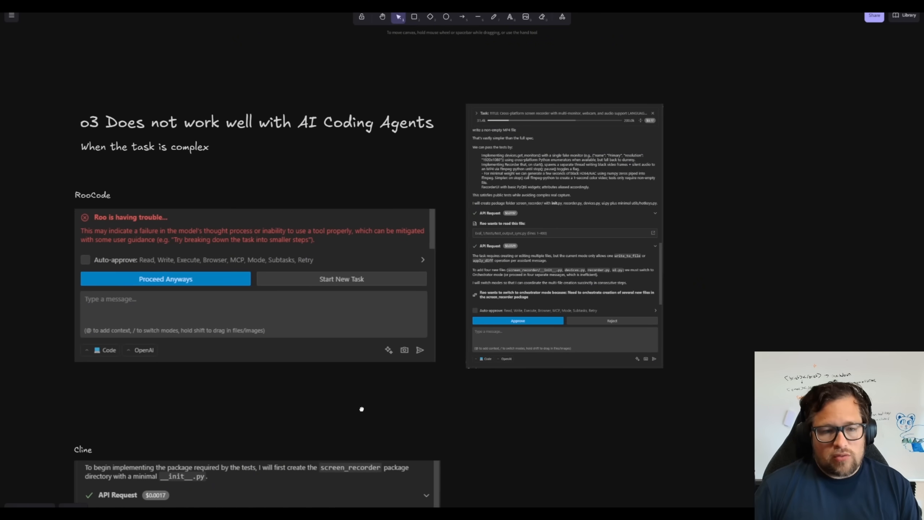
pyautogui.moveTo(354, 408)
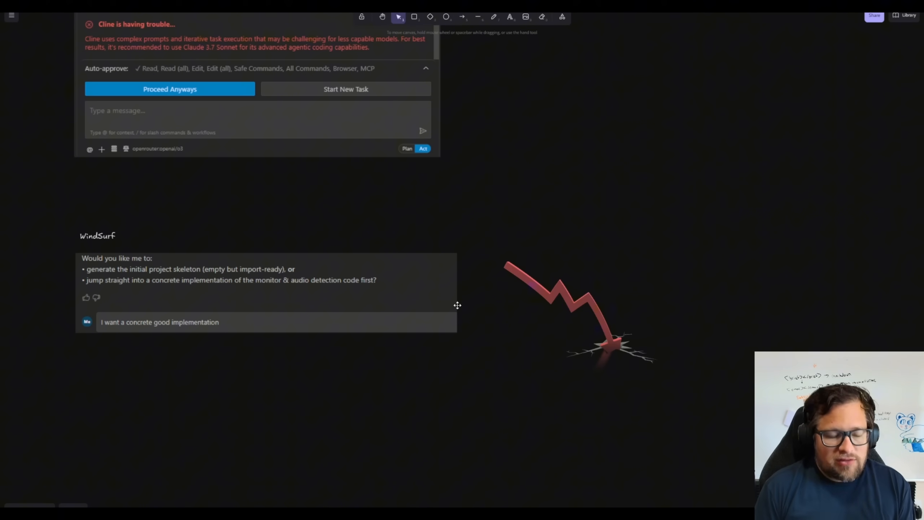
pyautogui.moveTo(580, 255)
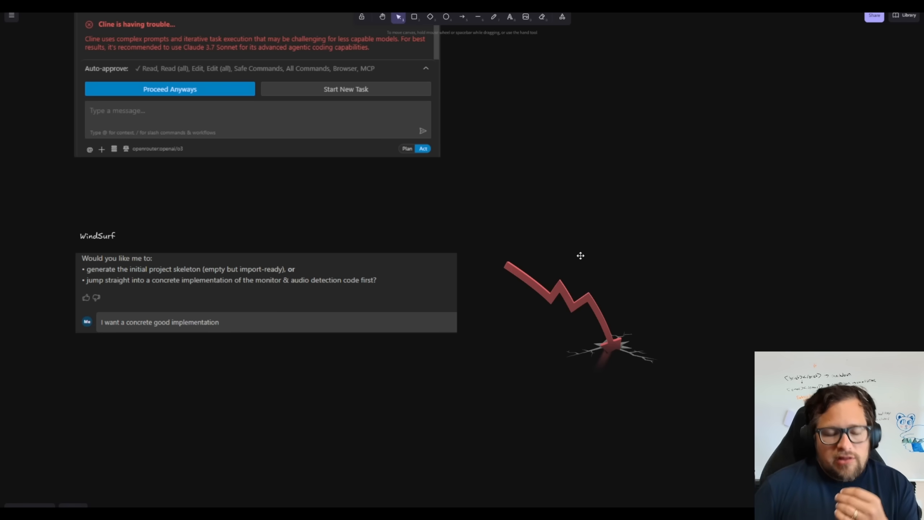
pyautogui.moveTo(691, 214)
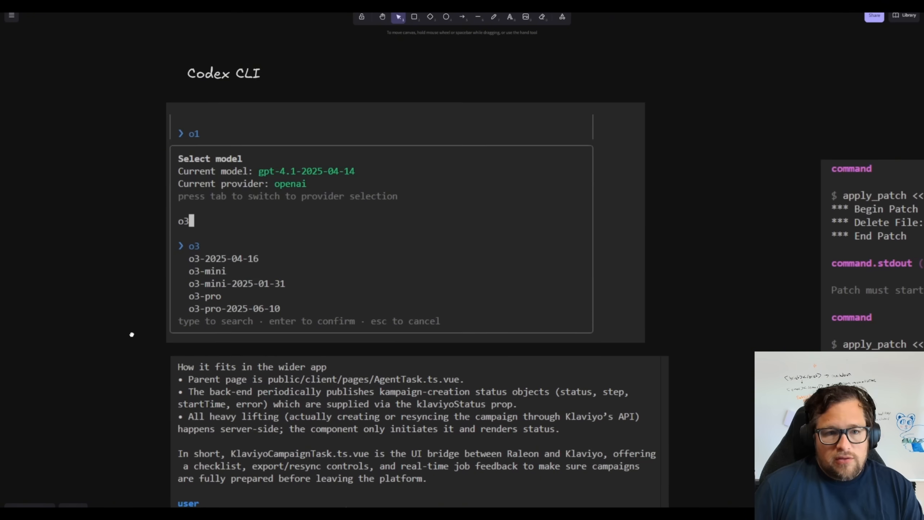
pyautogui.scroll(-3)
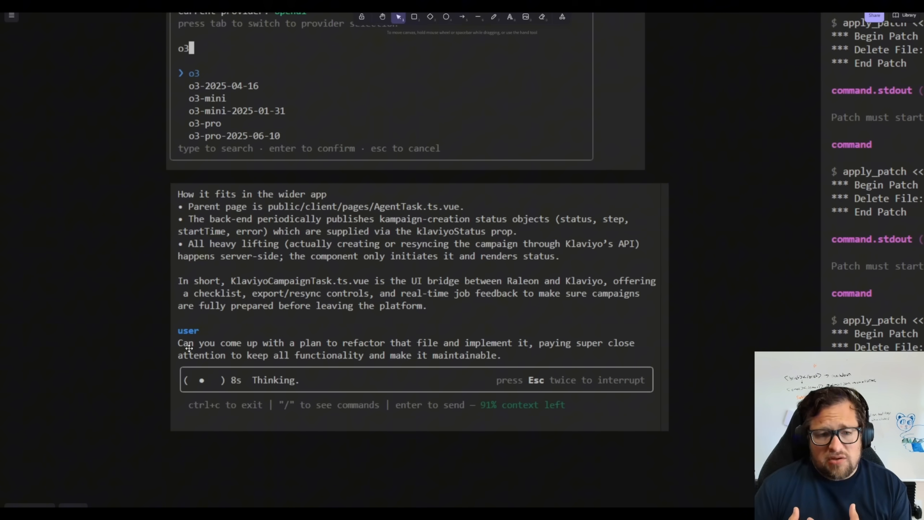
pyautogui.moveTo(692, 210)
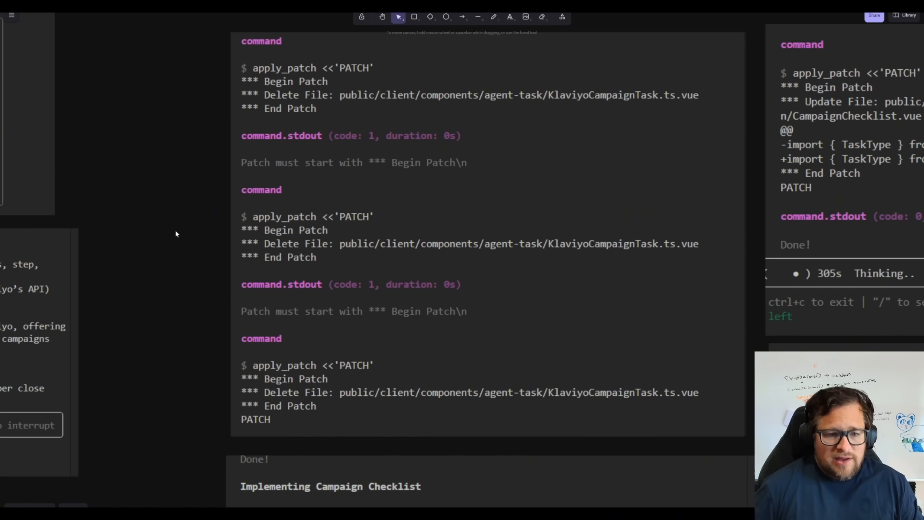
pyautogui.moveTo(323, 92)
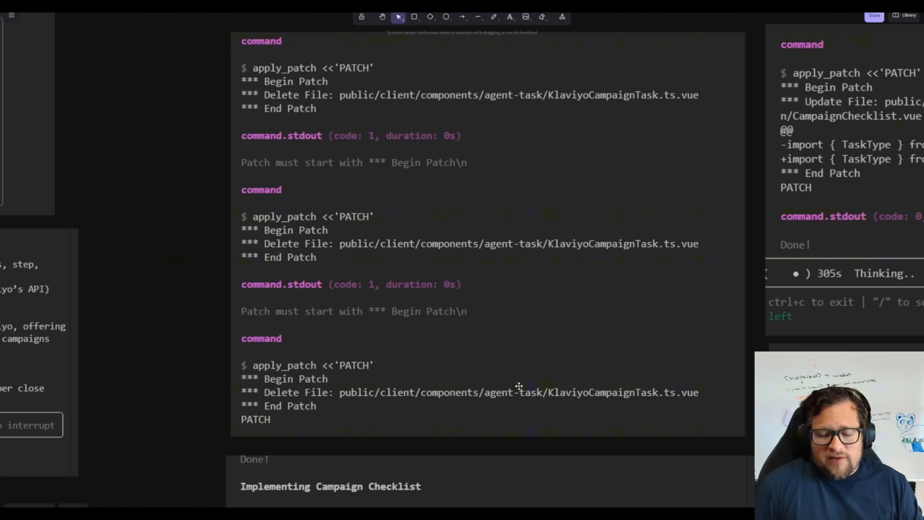
pyautogui.moveTo(555, 384)
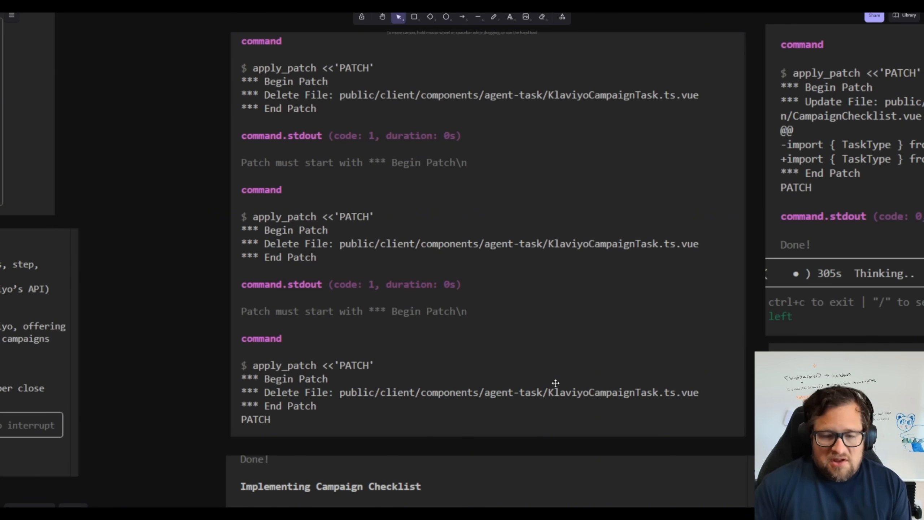
pyautogui.scroll(-3)
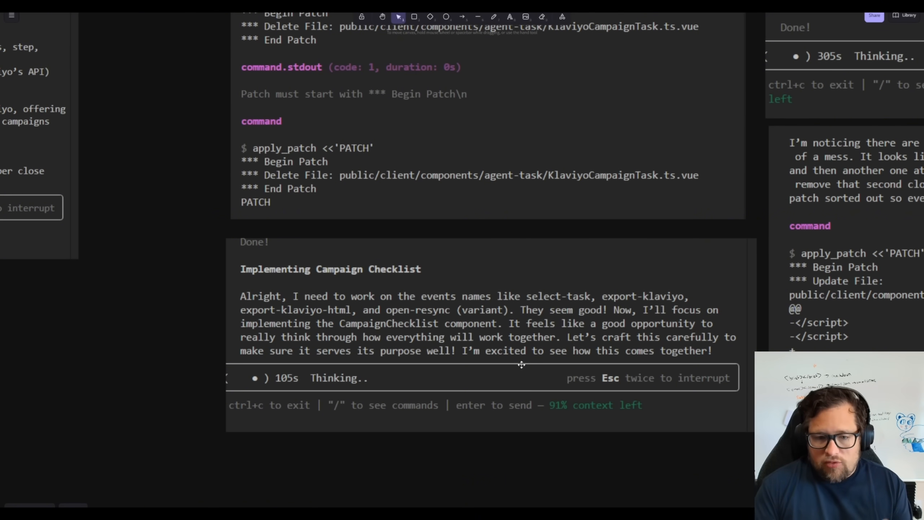
pyautogui.moveTo(728, 248)
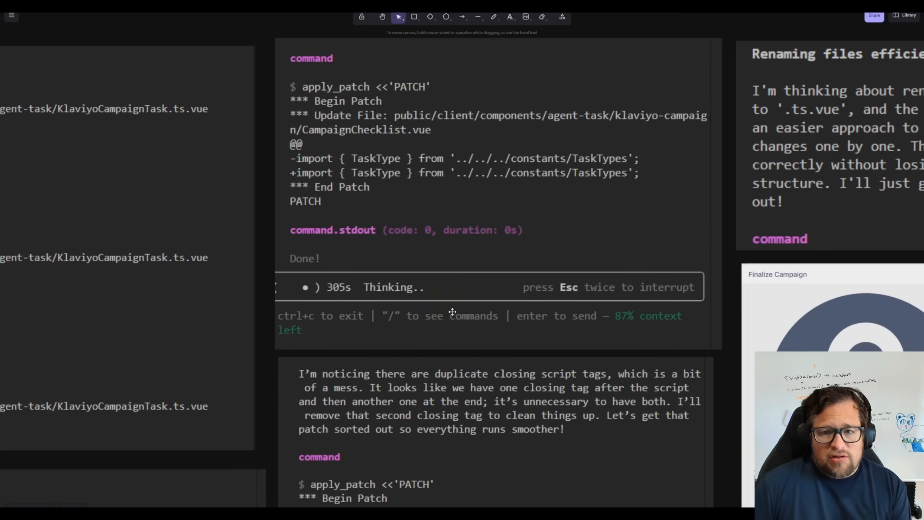
pyautogui.moveTo(433, 176)
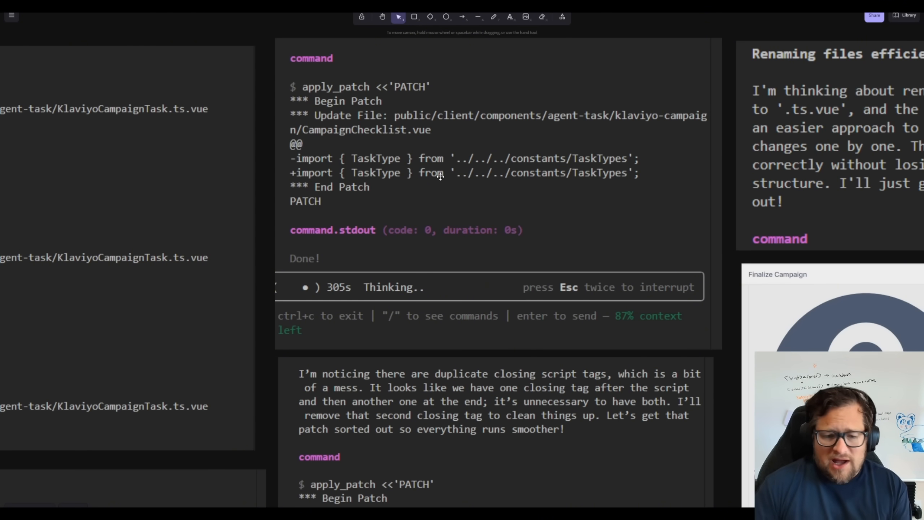
pyautogui.scroll(-3)
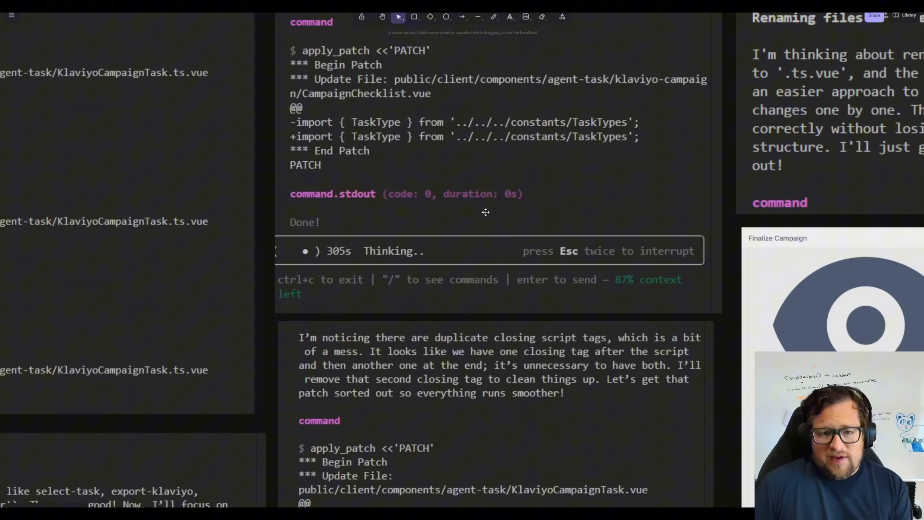
pyautogui.scroll(-3)
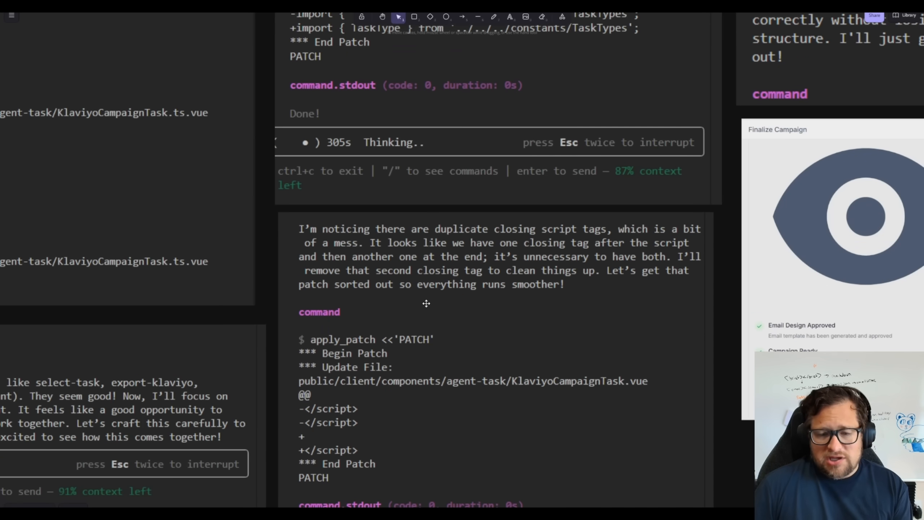
pyautogui.moveTo(523, 239)
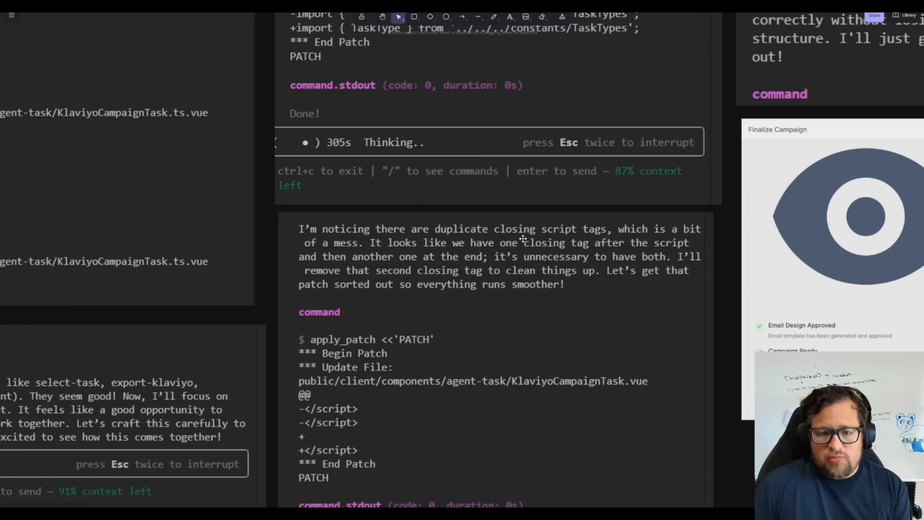
pyautogui.moveTo(480, 262)
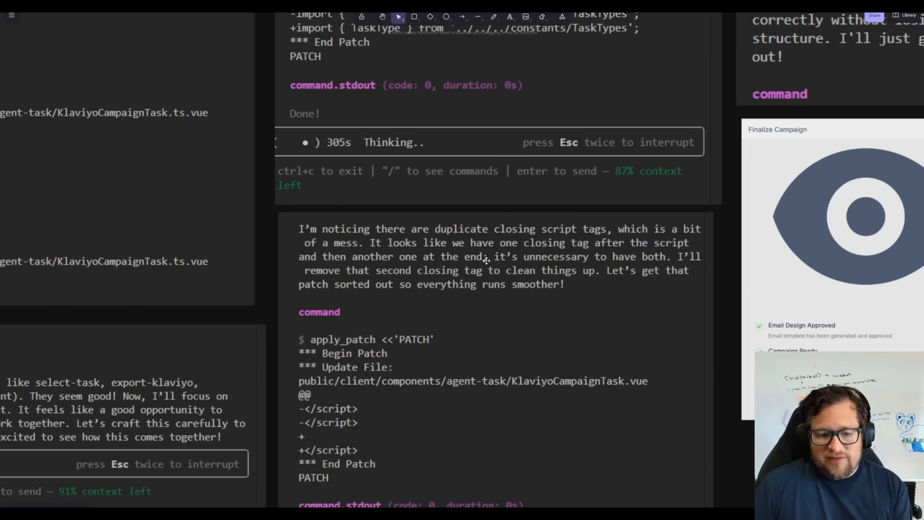
pyautogui.scroll(-3)
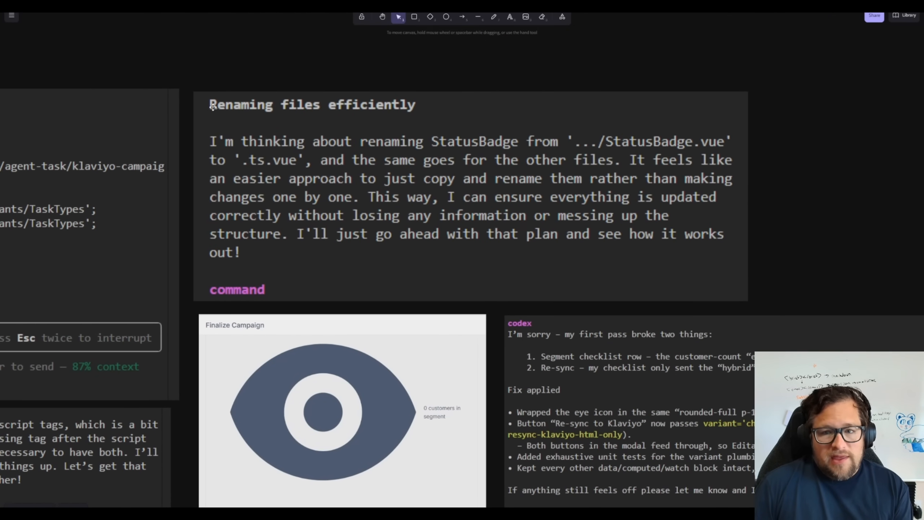
pyautogui.moveTo(358, 190)
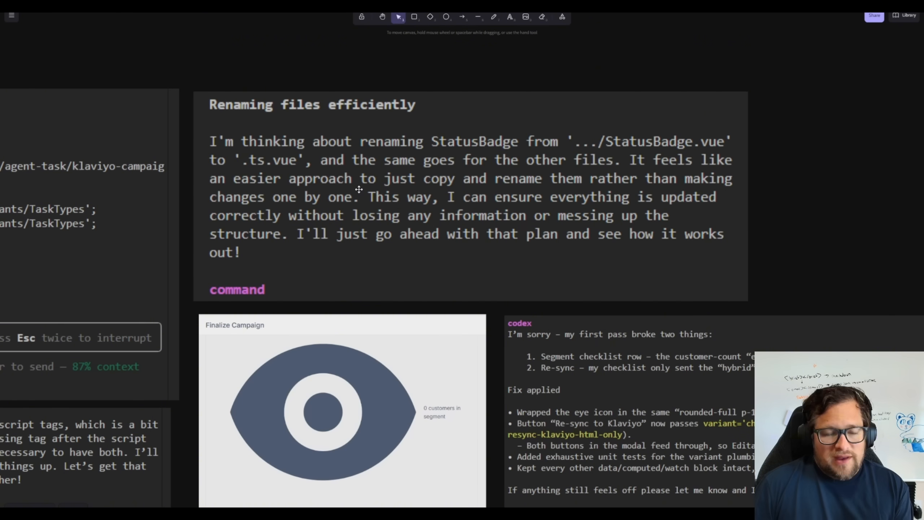
pyautogui.moveTo(325, 167)
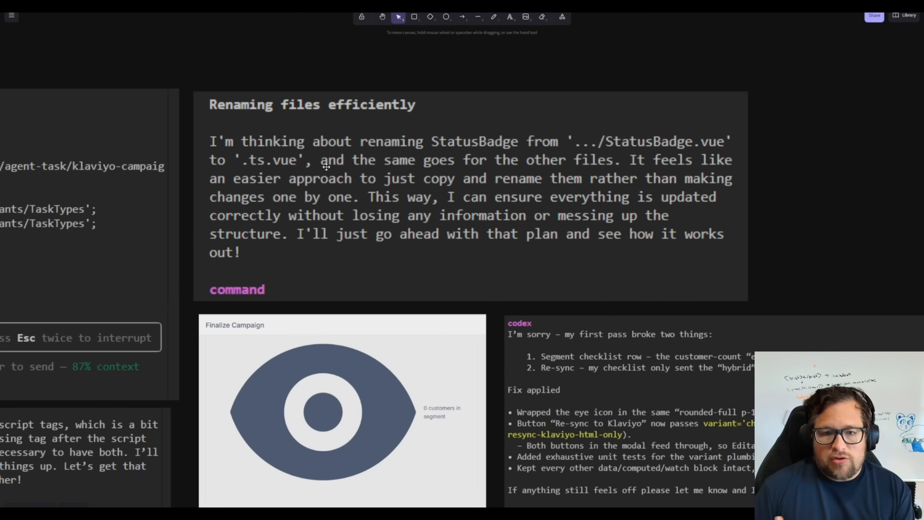
pyautogui.moveTo(419, 120)
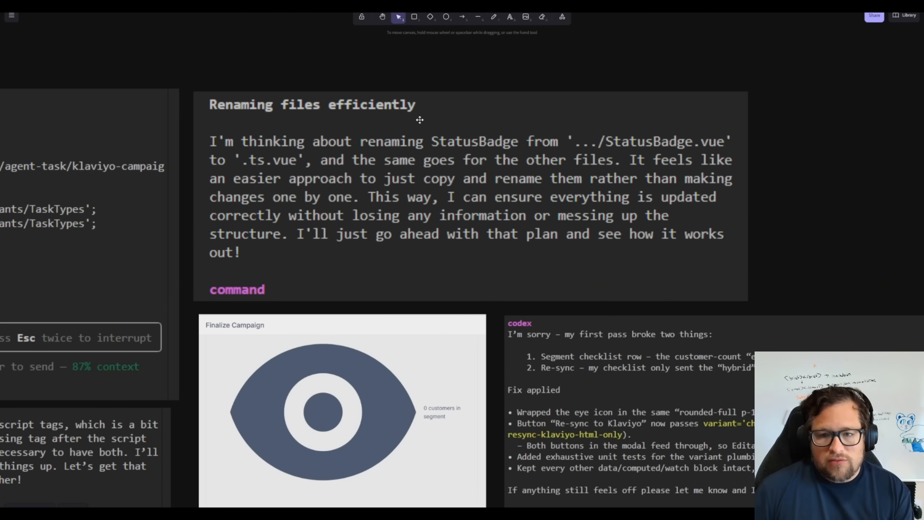
pyautogui.scroll(-3)
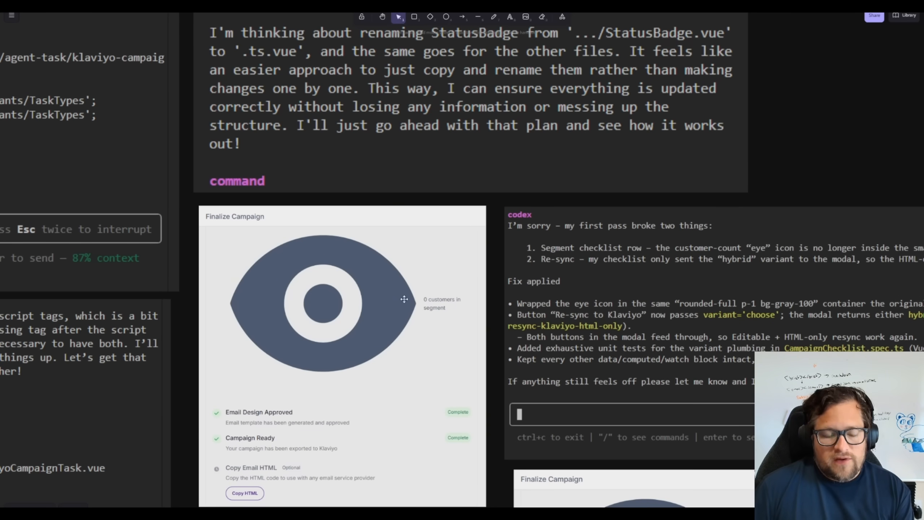
pyautogui.moveTo(331, 254)
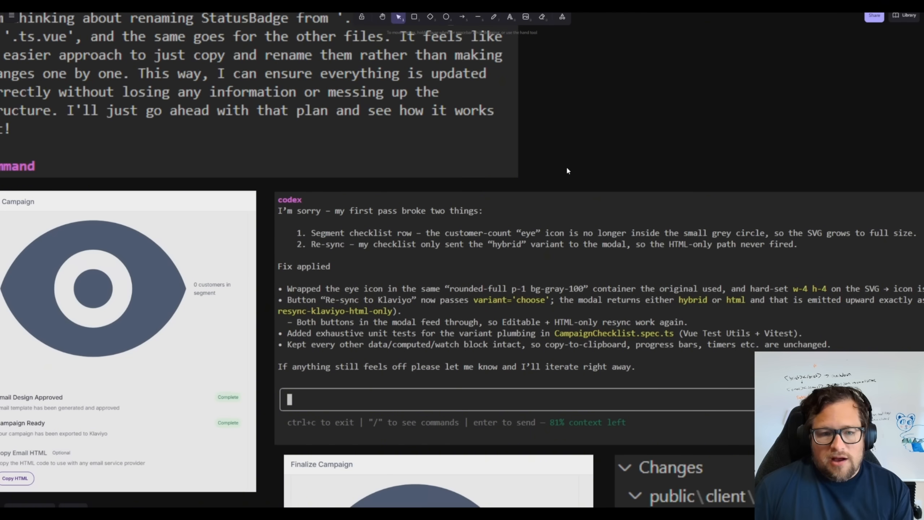
pyautogui.moveTo(386, 225)
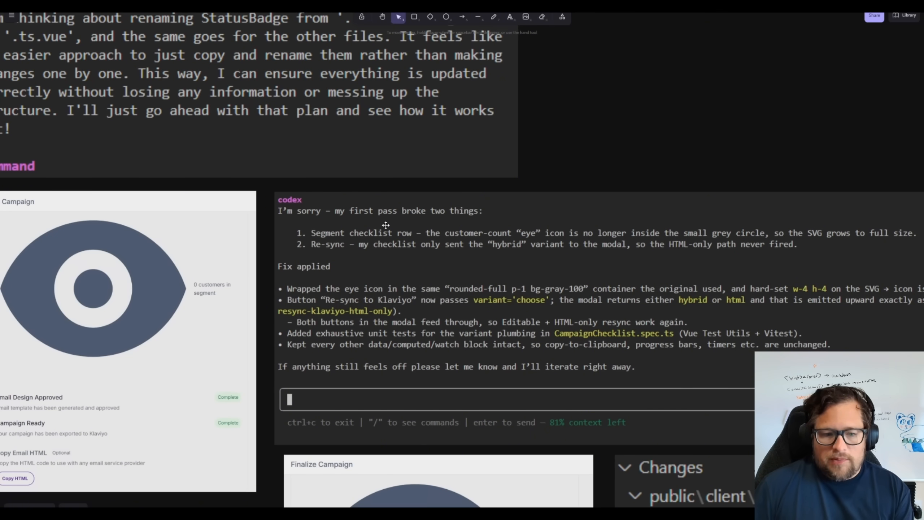
pyautogui.scroll(-3)
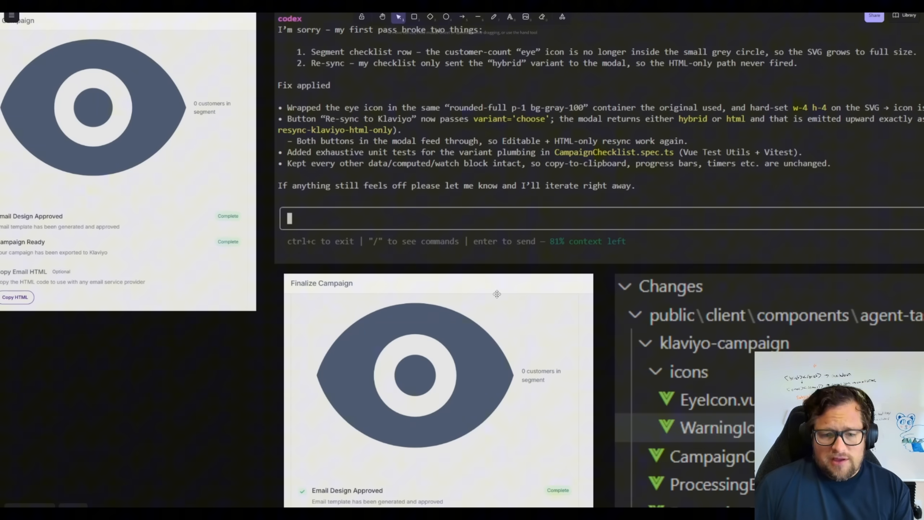
pyautogui.scroll(-3)
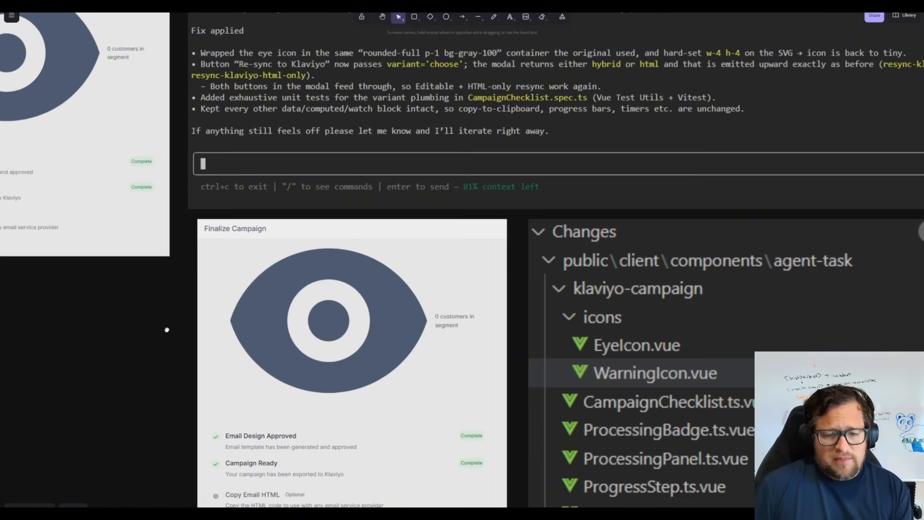
pyautogui.scroll(-3)
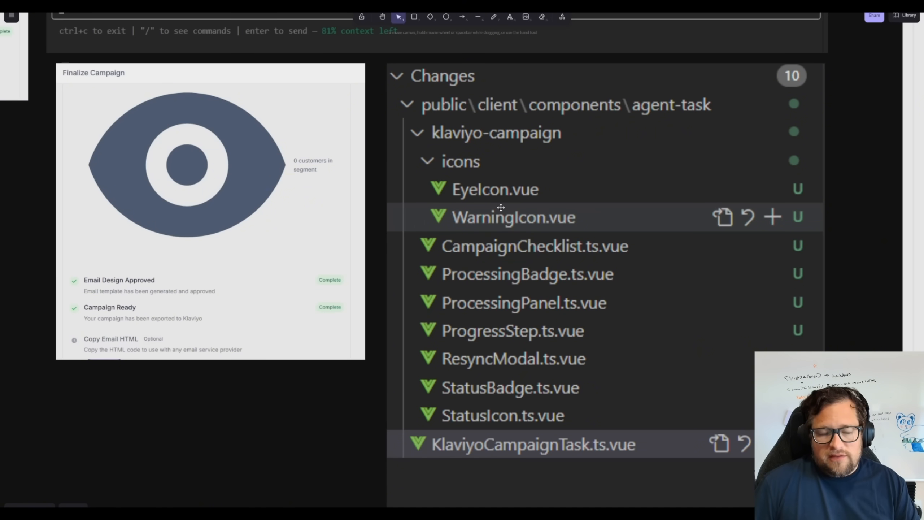
pyautogui.moveTo(449, 332)
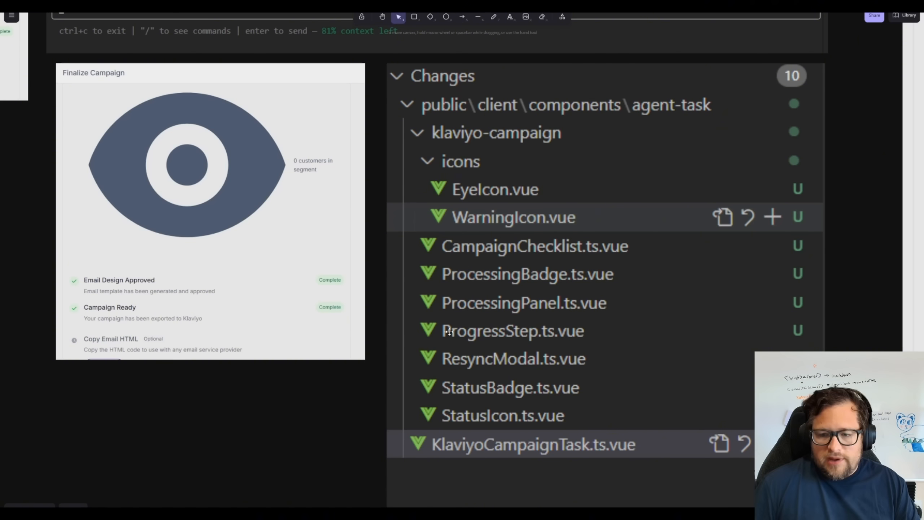
pyautogui.moveTo(583, 424)
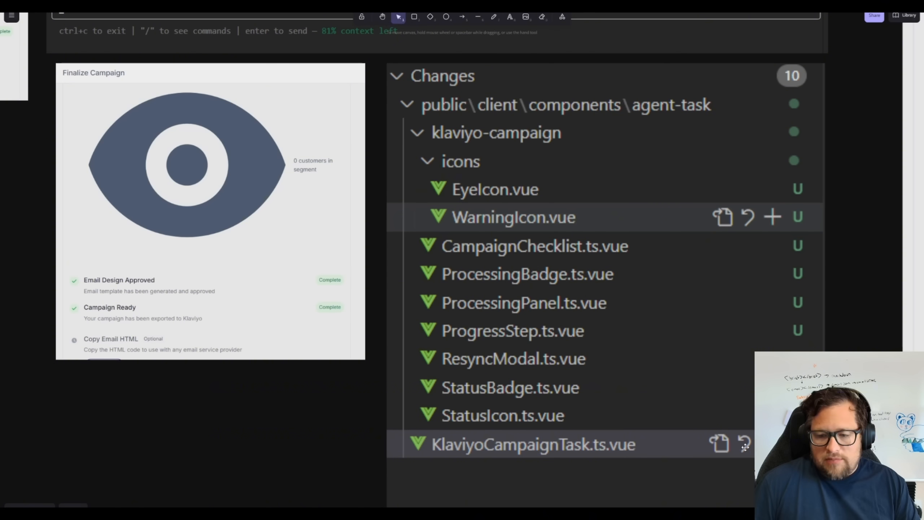
pyautogui.moveTo(657, 448)
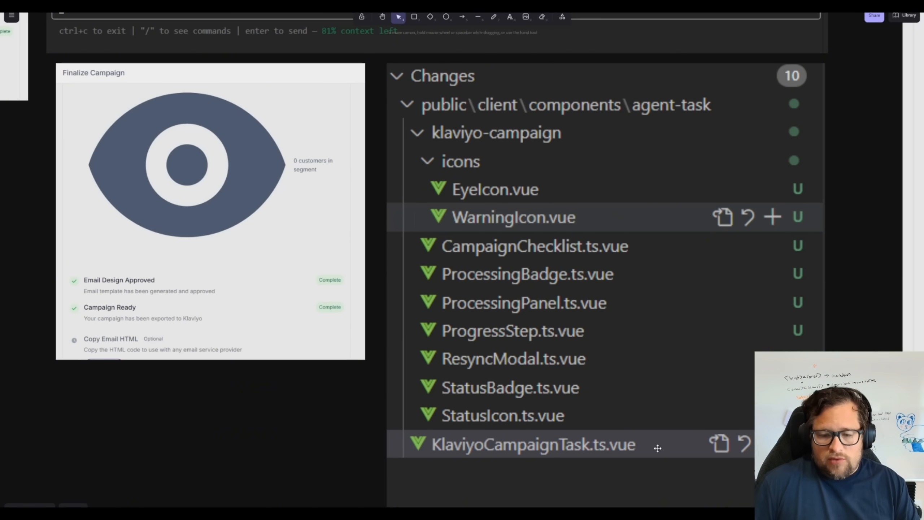
pyautogui.moveTo(614, 457)
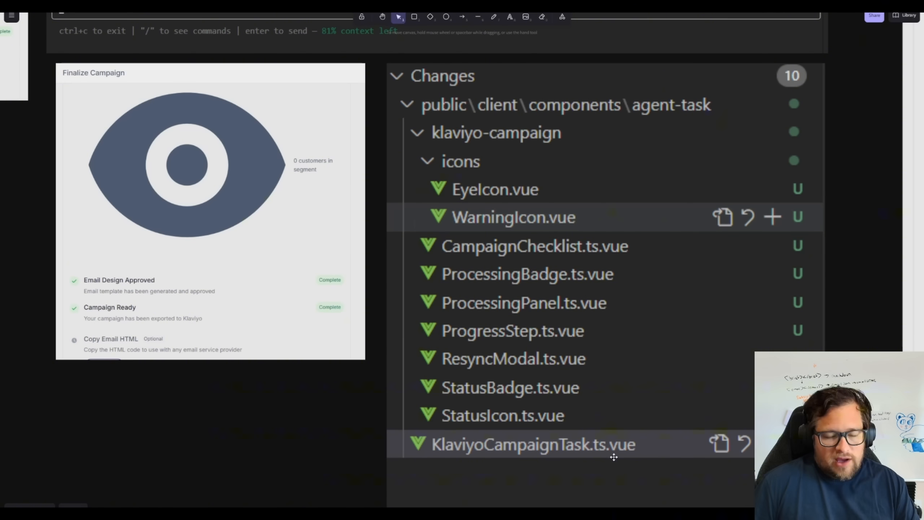
pyautogui.moveTo(548, 230)
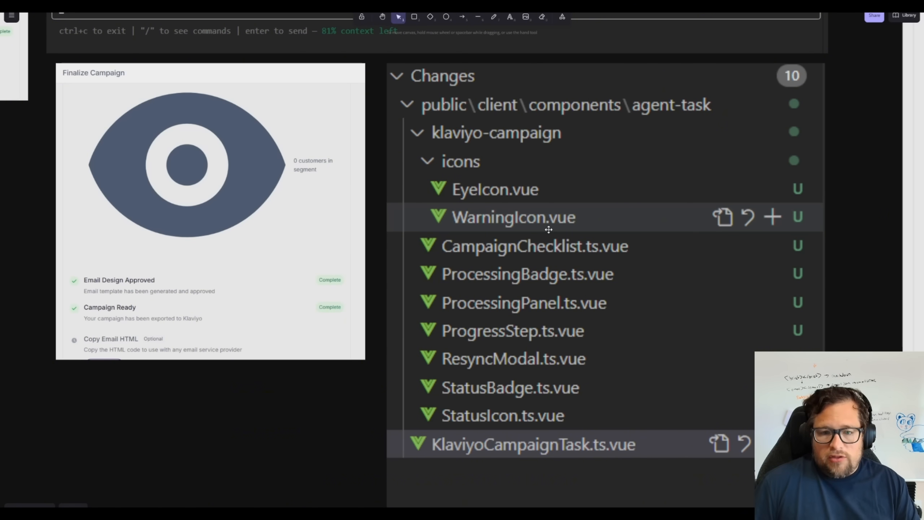
pyautogui.moveTo(553, 391)
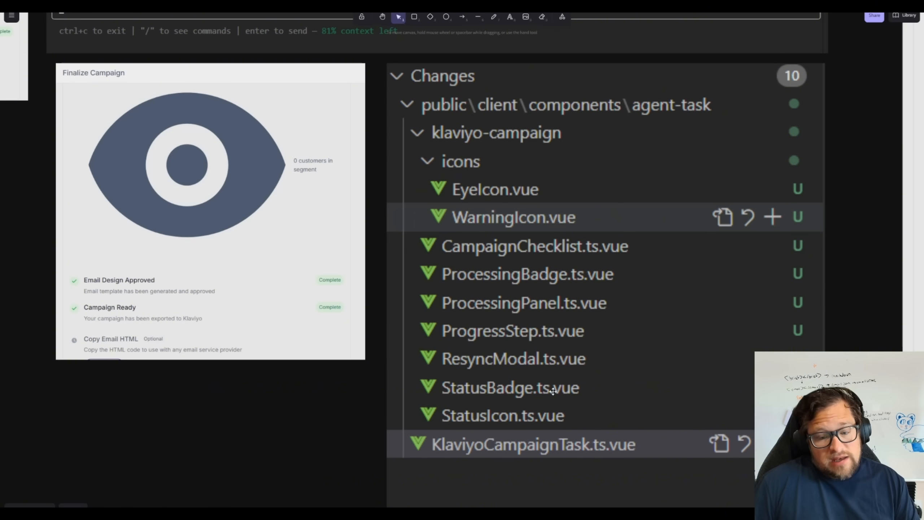
pyautogui.moveTo(551, 411)
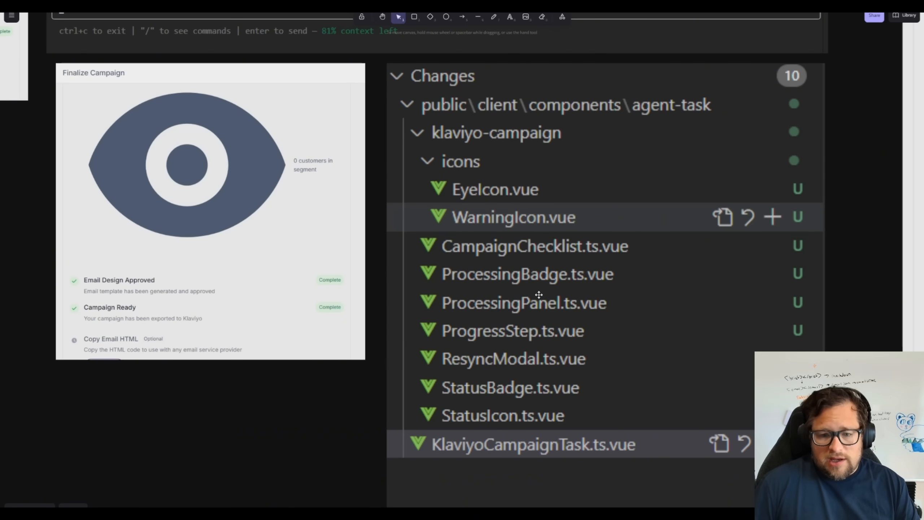
pyautogui.moveTo(447, 323)
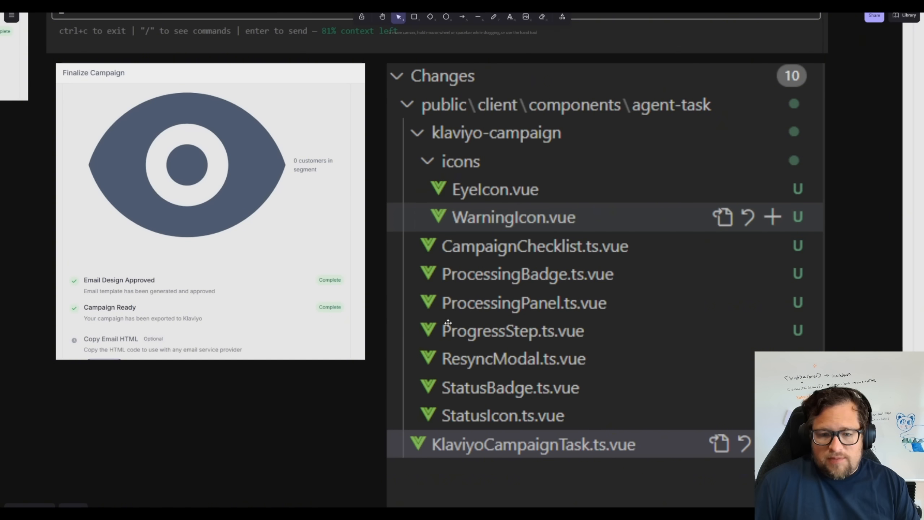
pyautogui.moveTo(499, 287)
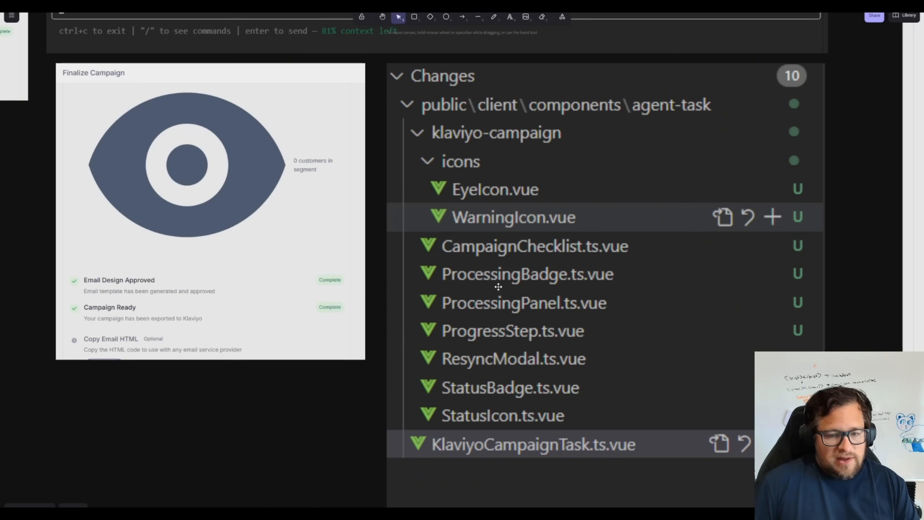
pyautogui.moveTo(534, 337)
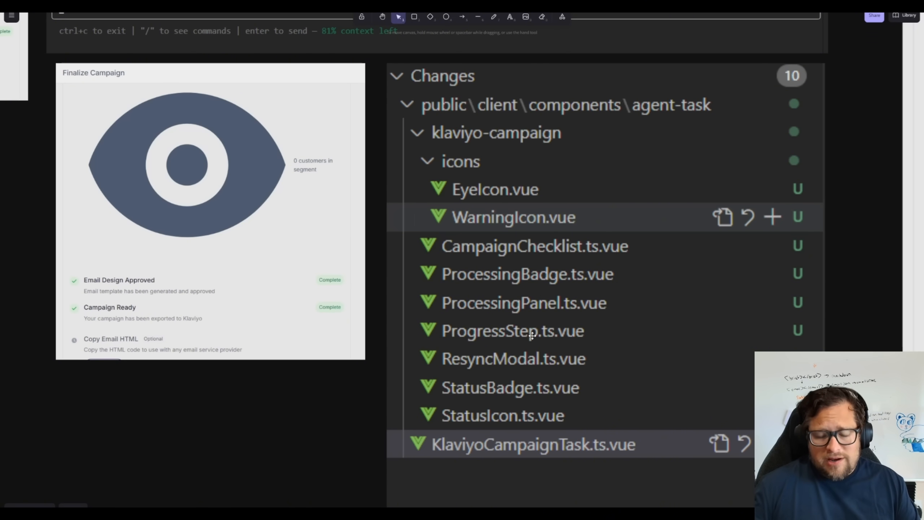
pyautogui.moveTo(629, 343)
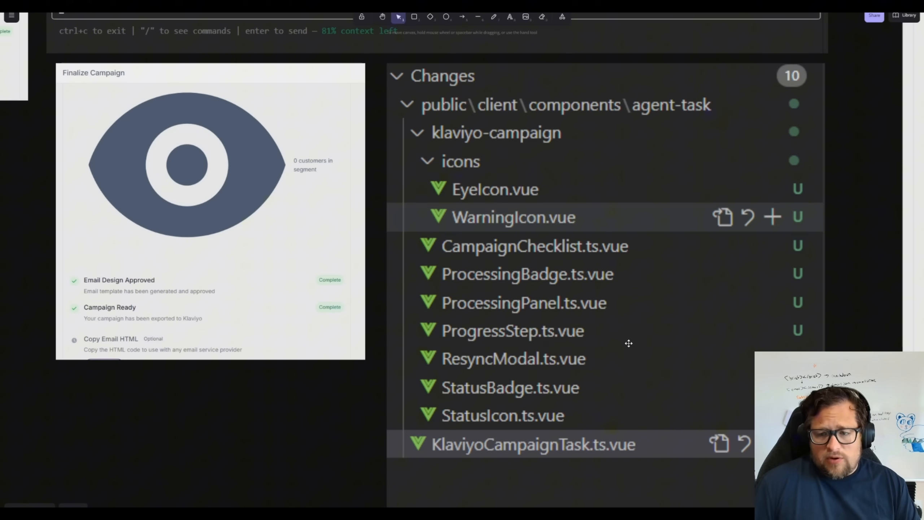
pyautogui.moveTo(494, 203)
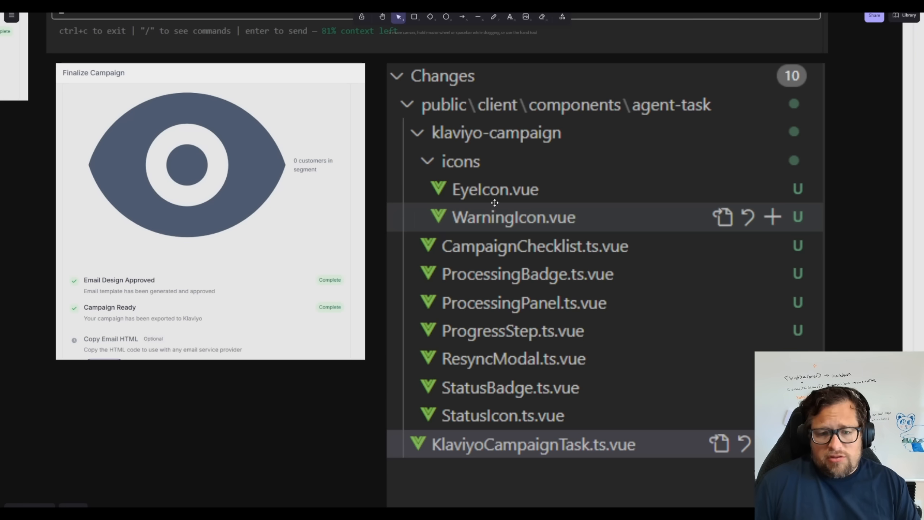
pyautogui.moveTo(477, 190)
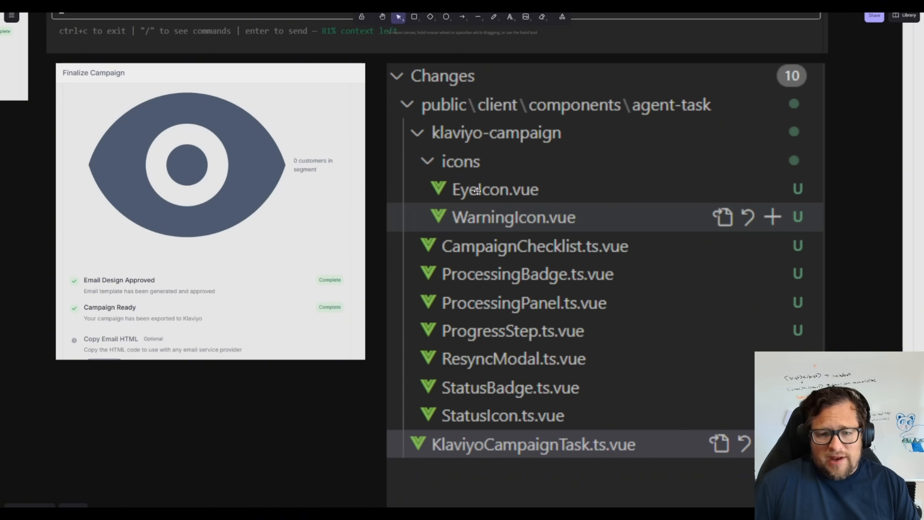
pyautogui.moveTo(430, 365)
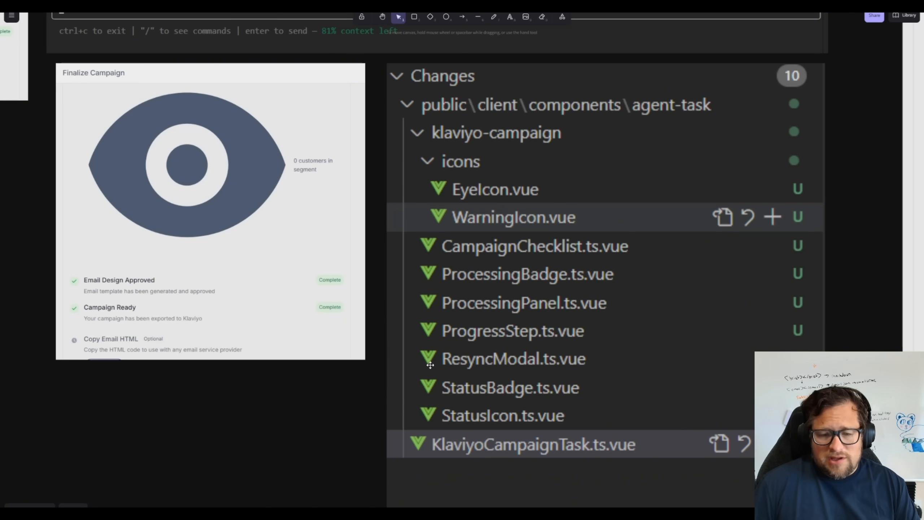
pyautogui.moveTo(464, 316)
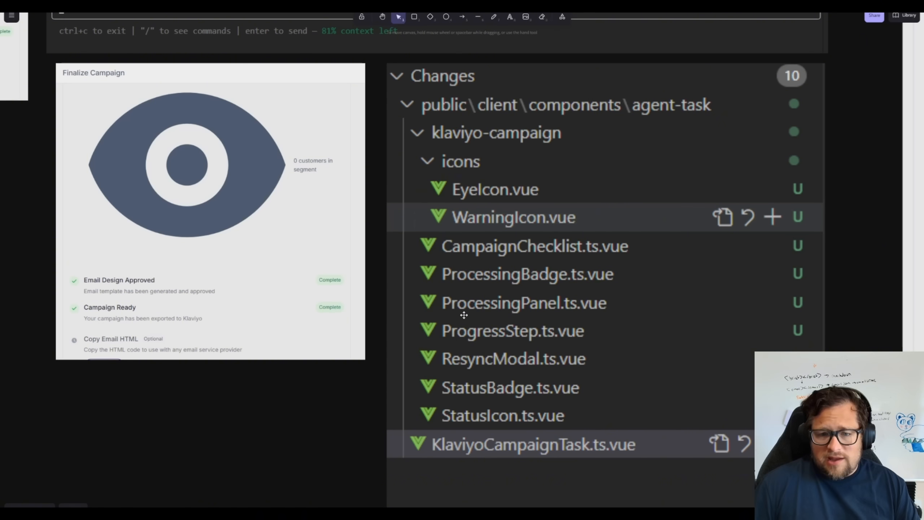
pyautogui.moveTo(525, 361)
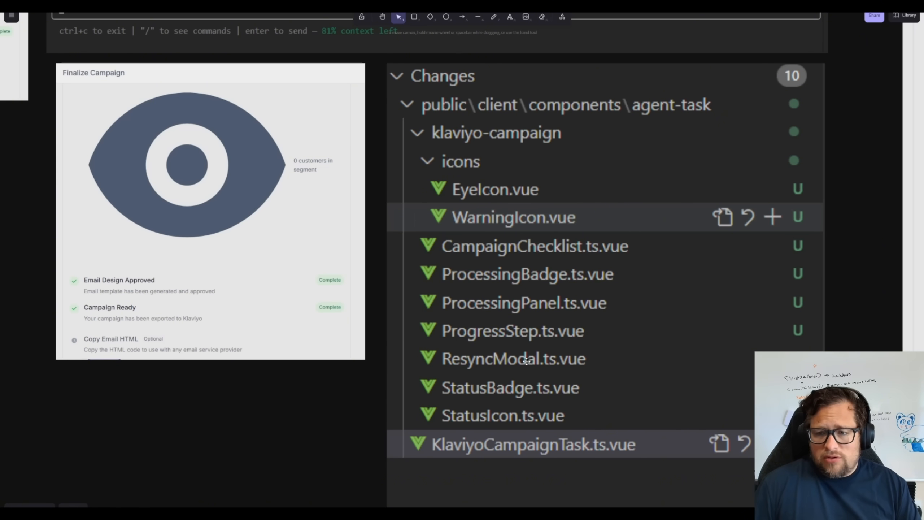
pyautogui.moveTo(497, 351)
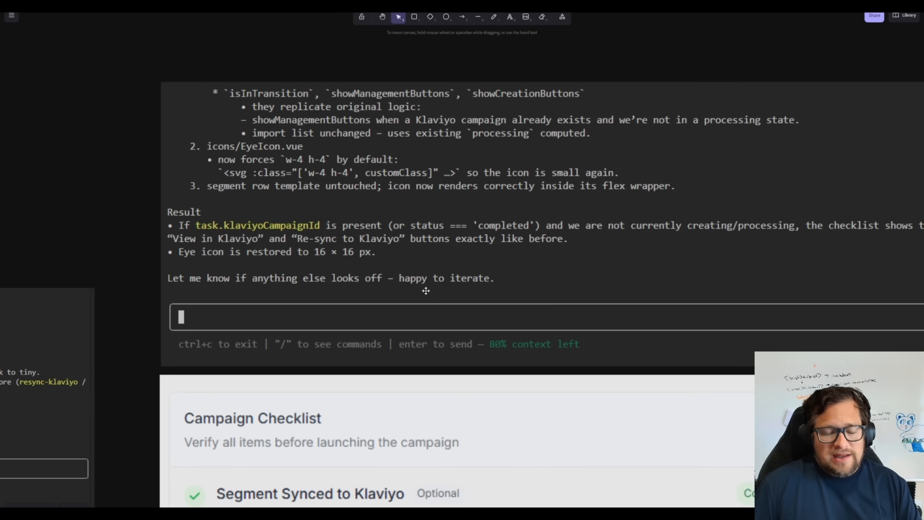
pyautogui.scroll(-3)
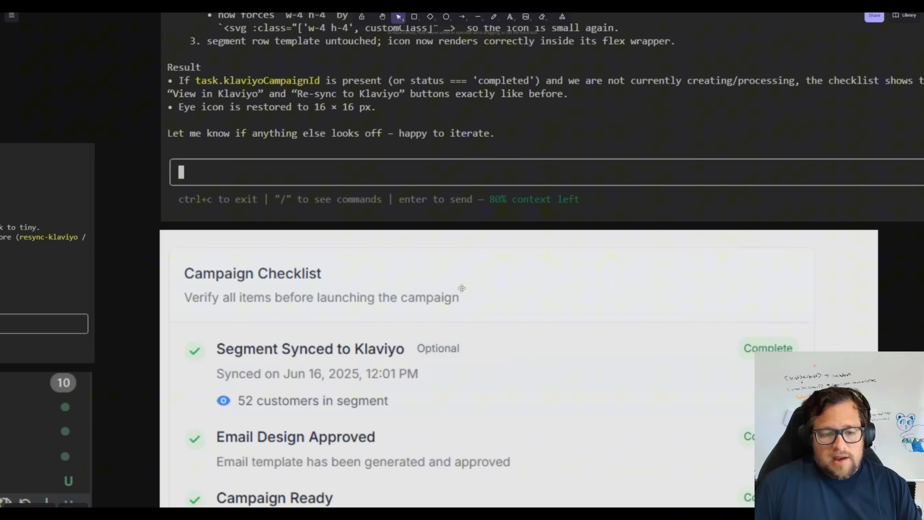
pyautogui.scroll(-3)
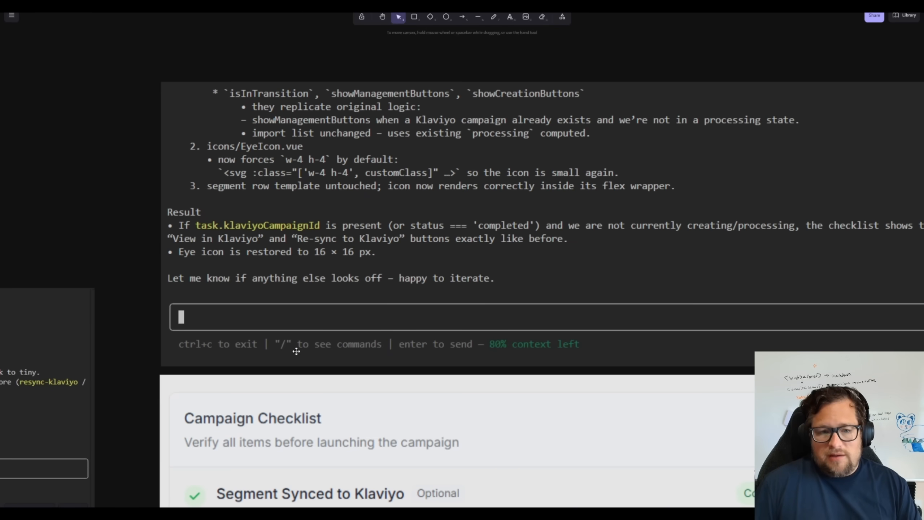
pyautogui.scroll(-3)
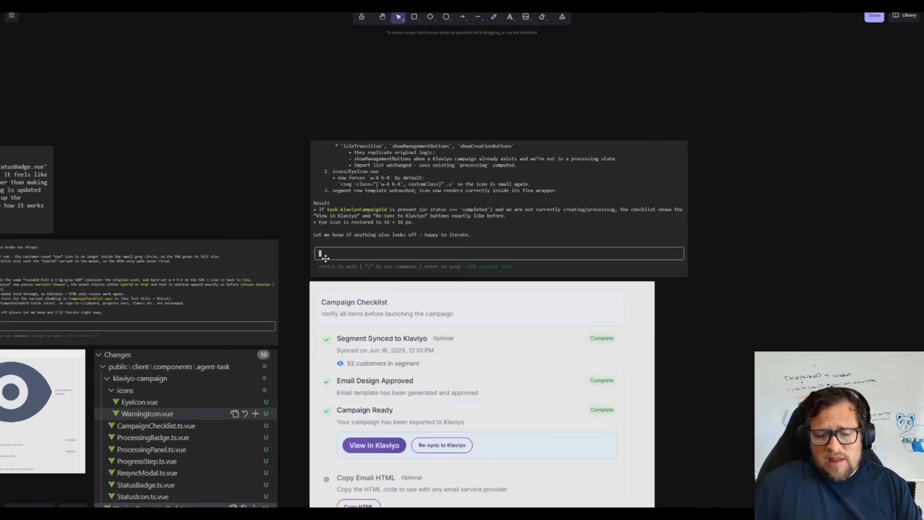
pyautogui.moveTo(311, 272)
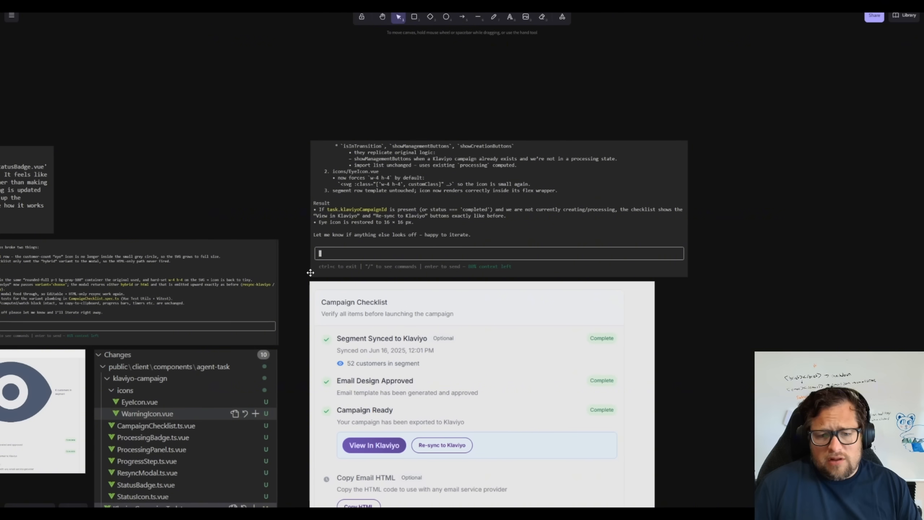
pyautogui.moveTo(298, 285)
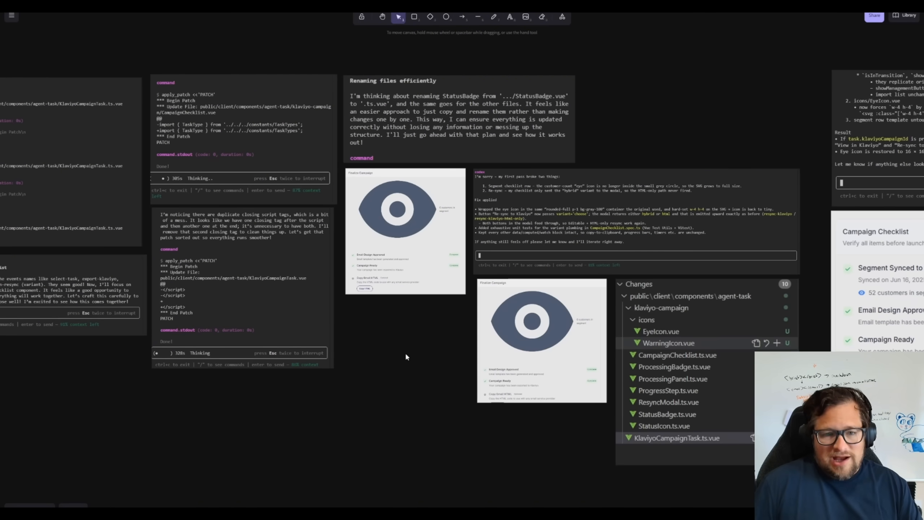
pyautogui.moveTo(410, 425)
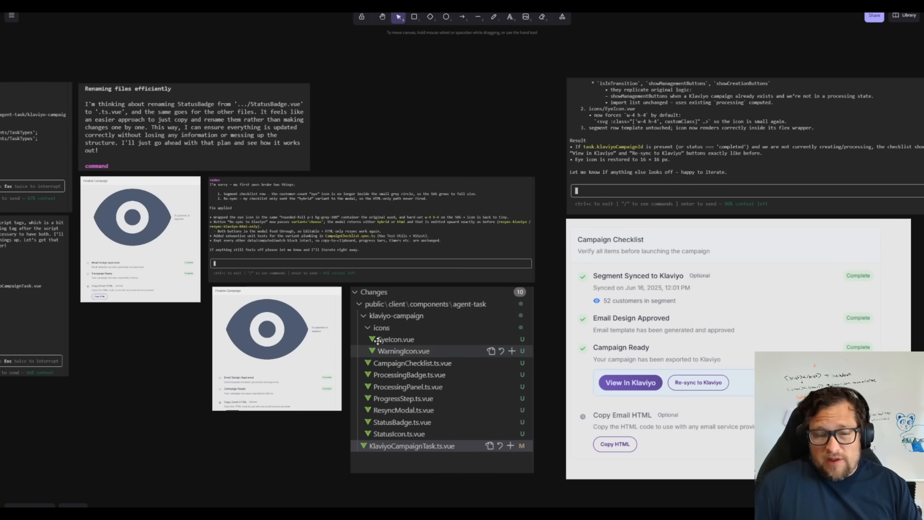
pyautogui.moveTo(543, 141)
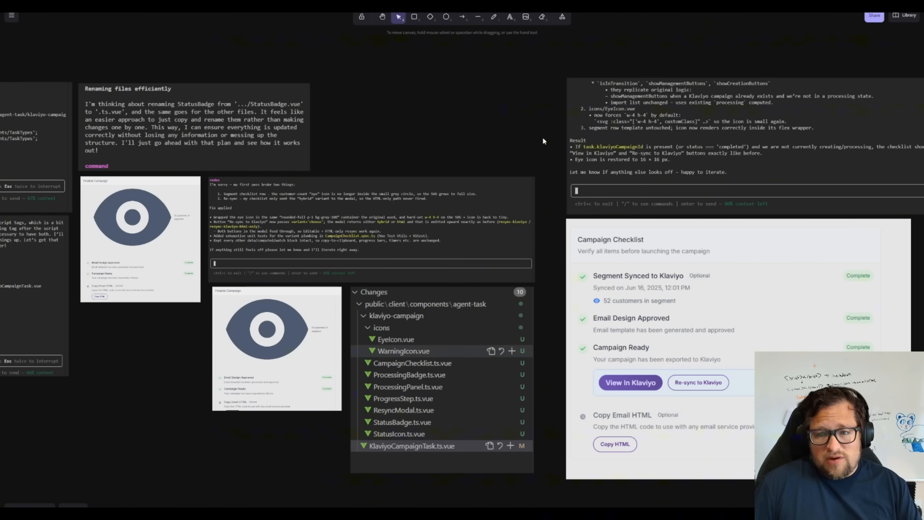
pyautogui.moveTo(394, 155)
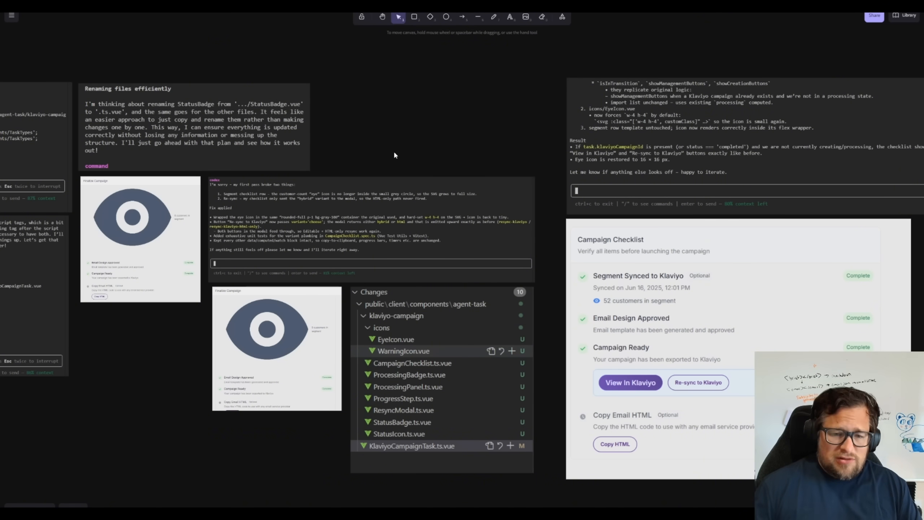
pyautogui.moveTo(123, 352)
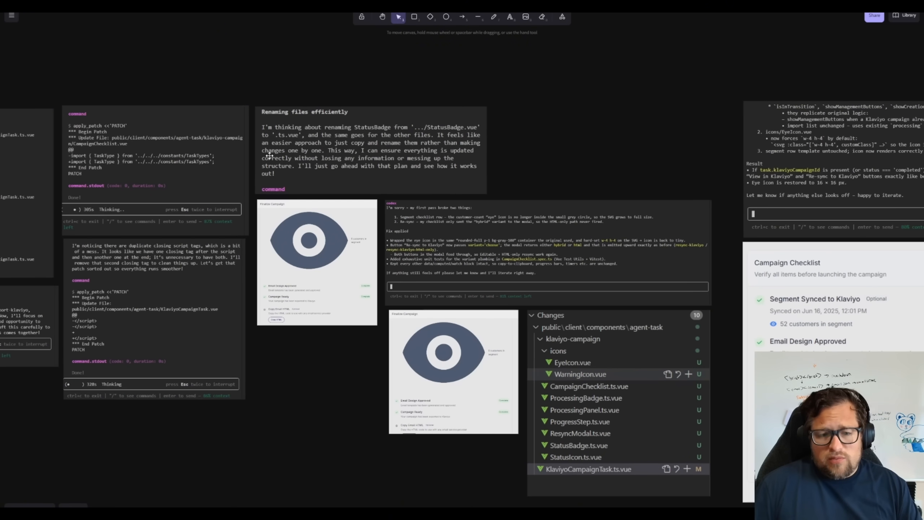
pyautogui.moveTo(311, 374)
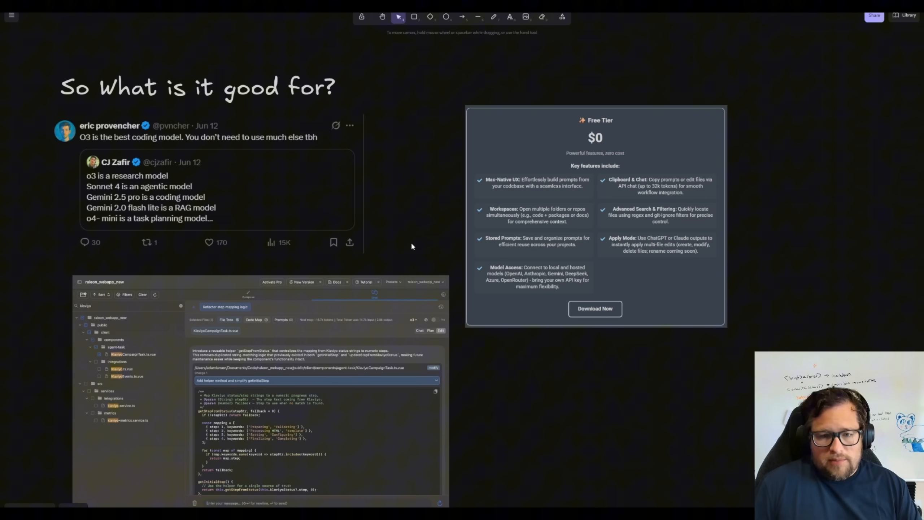
pyautogui.moveTo(509, 223)
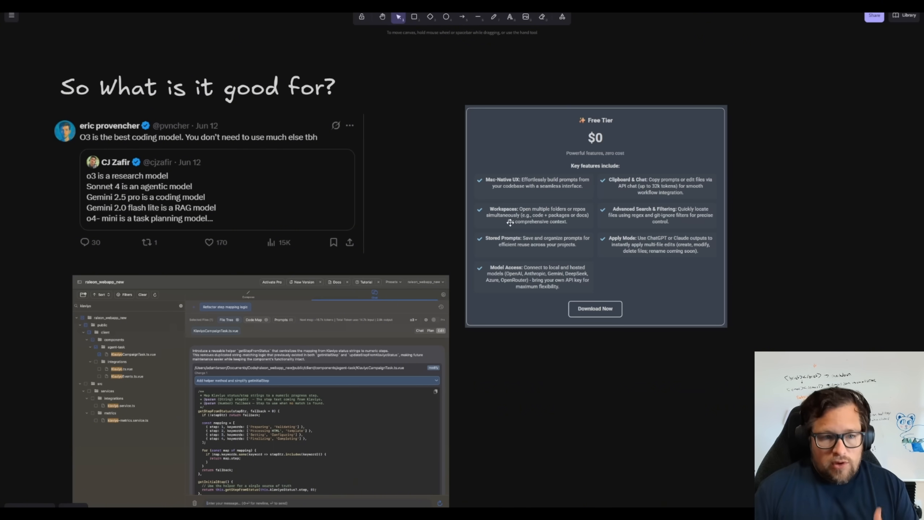
pyautogui.moveTo(458, 133)
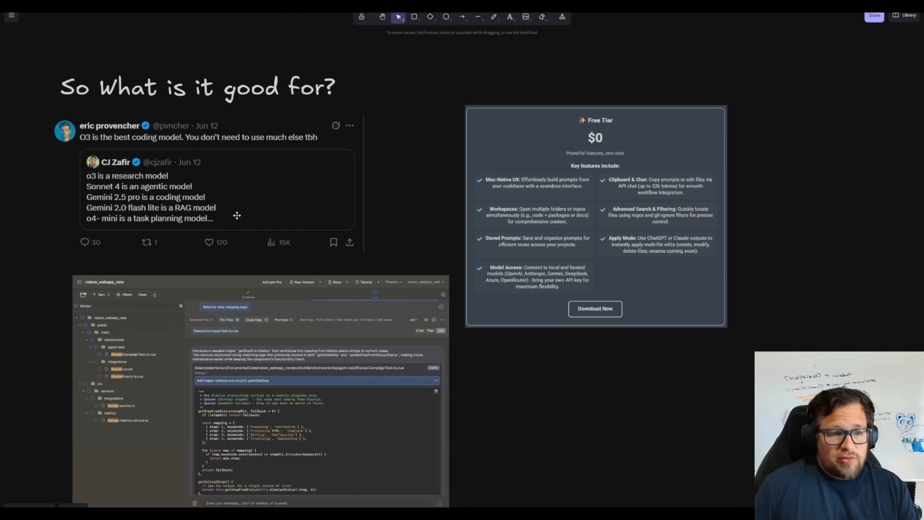
pyautogui.moveTo(303, 203)
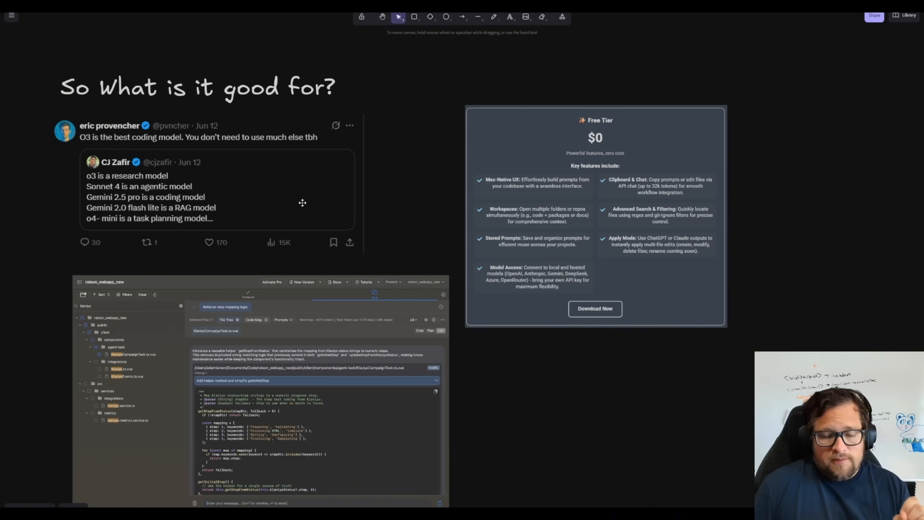
pyautogui.moveTo(371, 170)
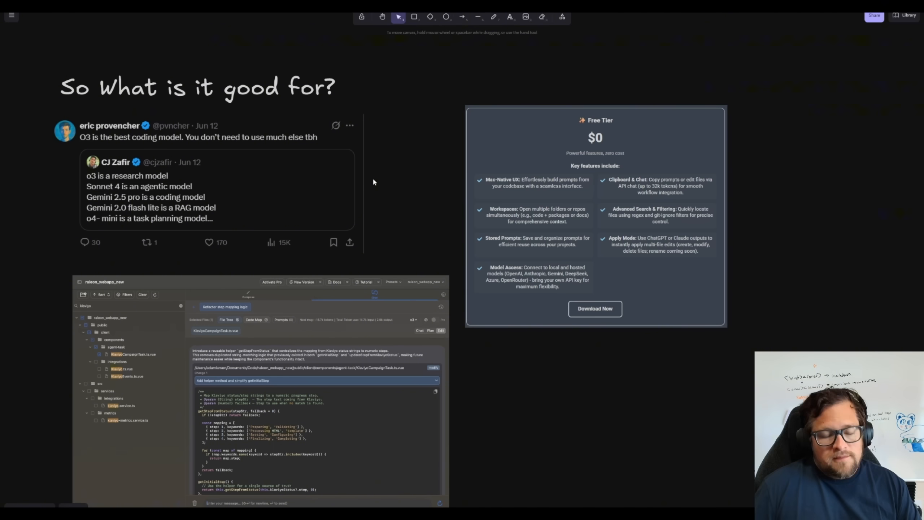
pyautogui.moveTo(403, 200)
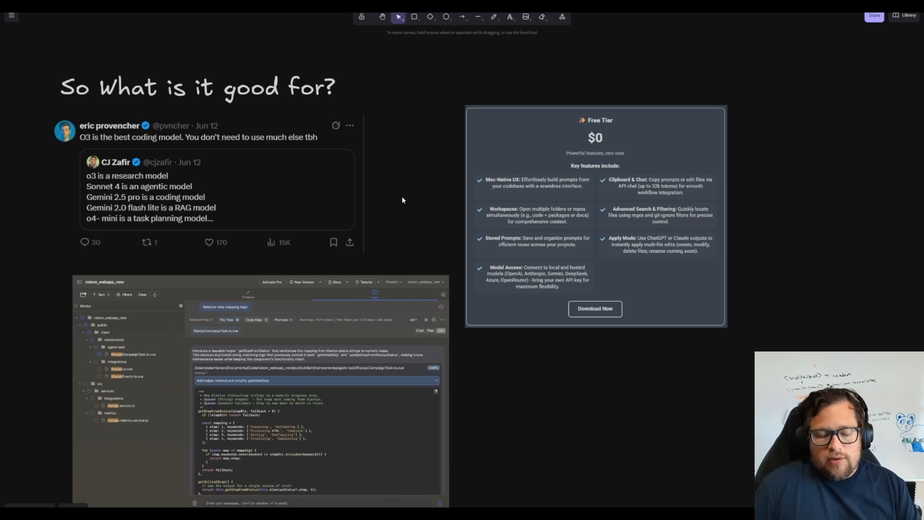
pyautogui.moveTo(100, 150)
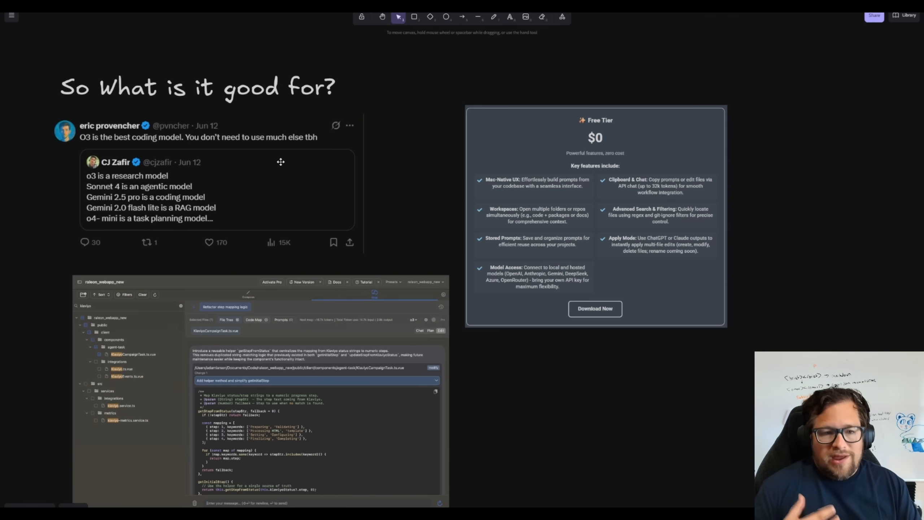
pyautogui.scroll(-3)
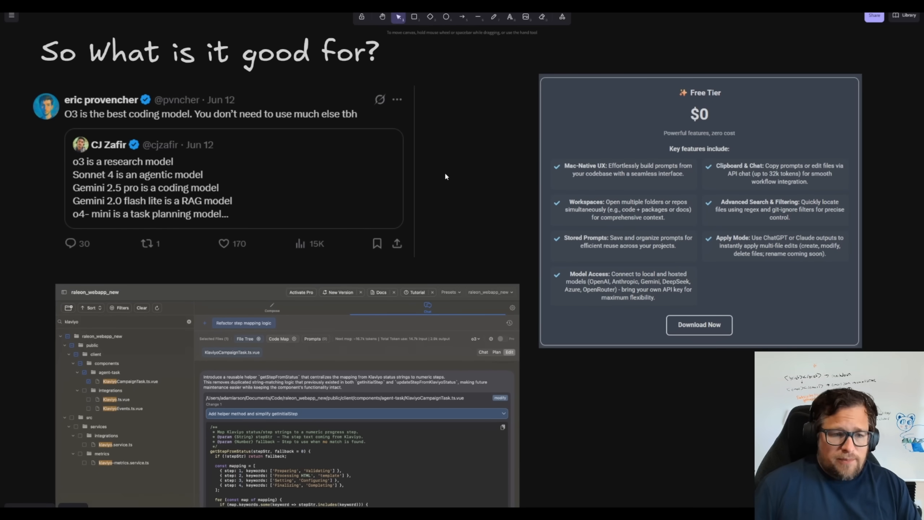
pyautogui.scroll(-3)
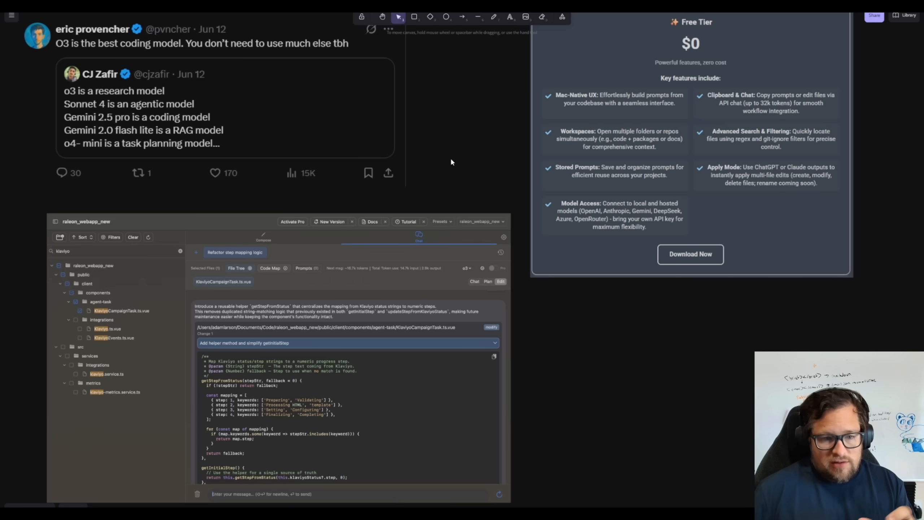
pyautogui.moveTo(402, 267)
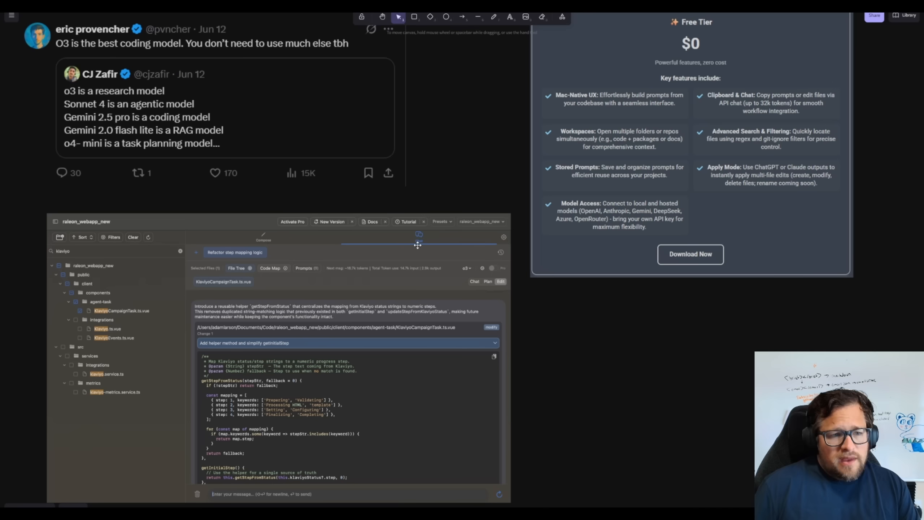
pyautogui.scroll(-3)
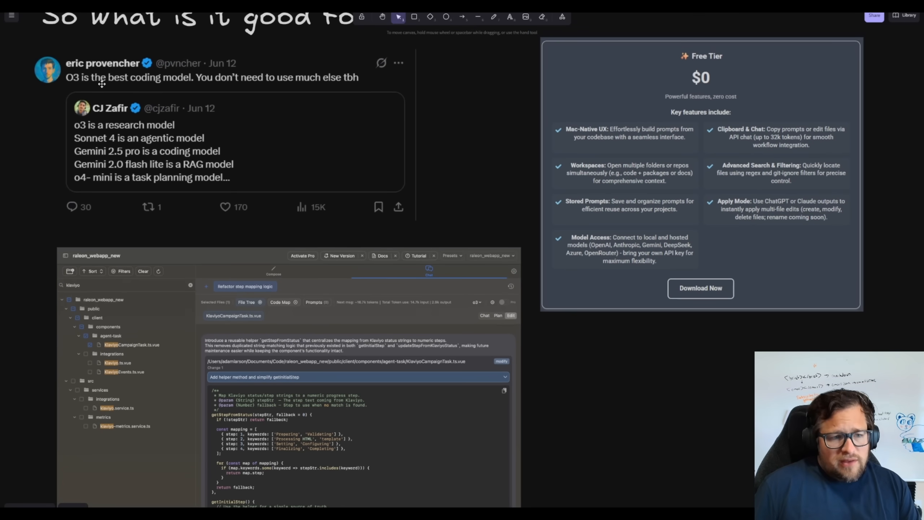
pyautogui.moveTo(176, 223)
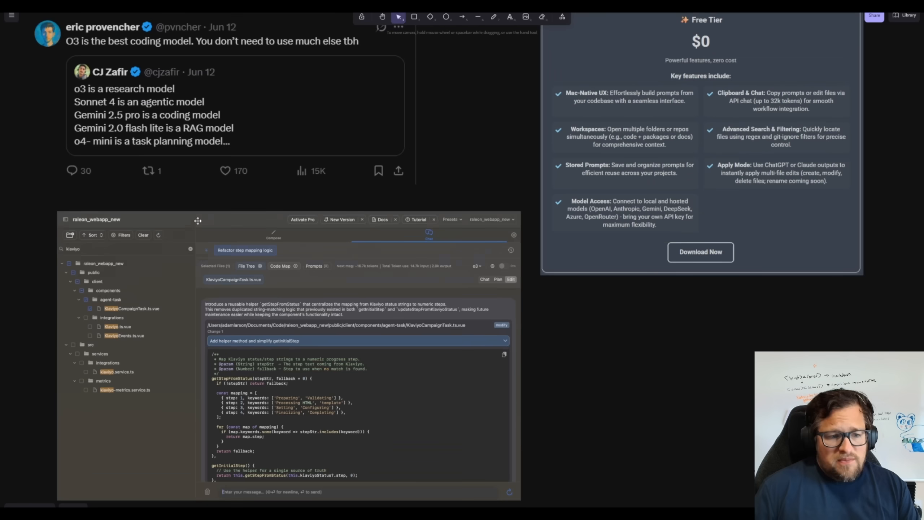
pyautogui.scroll(-3)
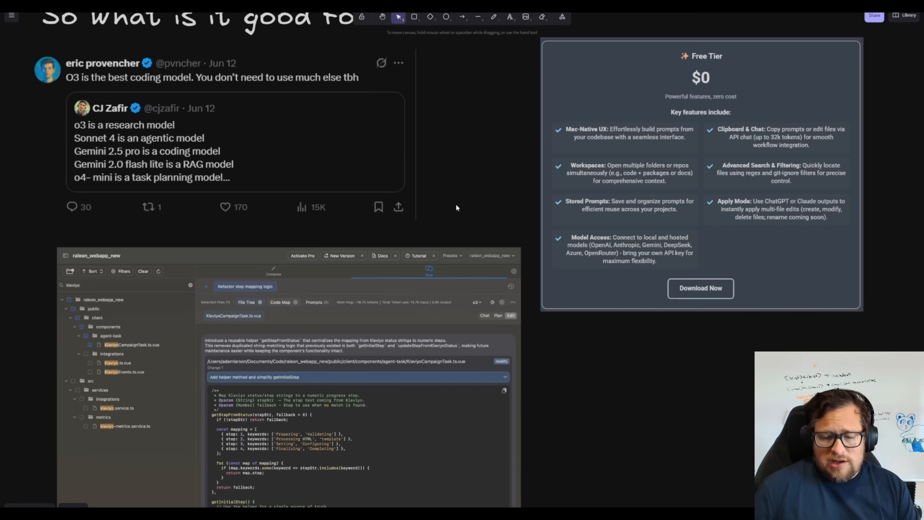
pyautogui.moveTo(461, 211)
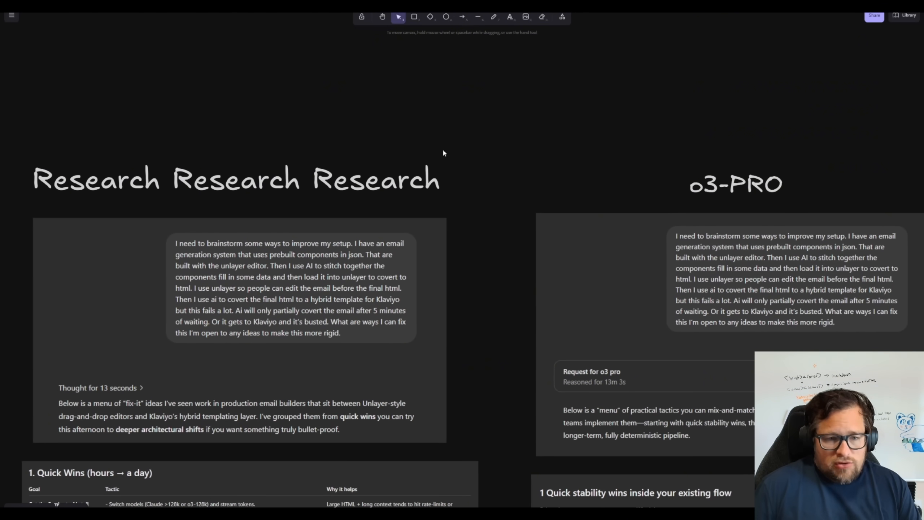
pyautogui.moveTo(500, 176)
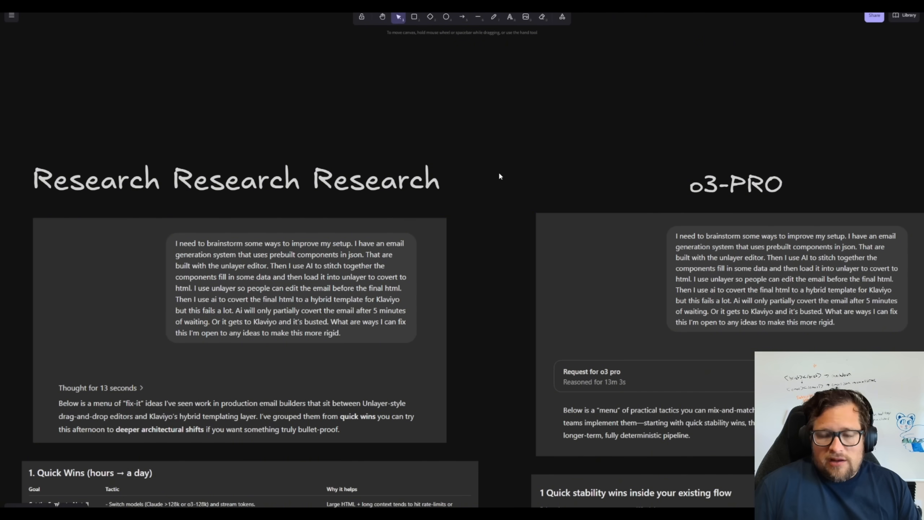
pyautogui.moveTo(501, 171)
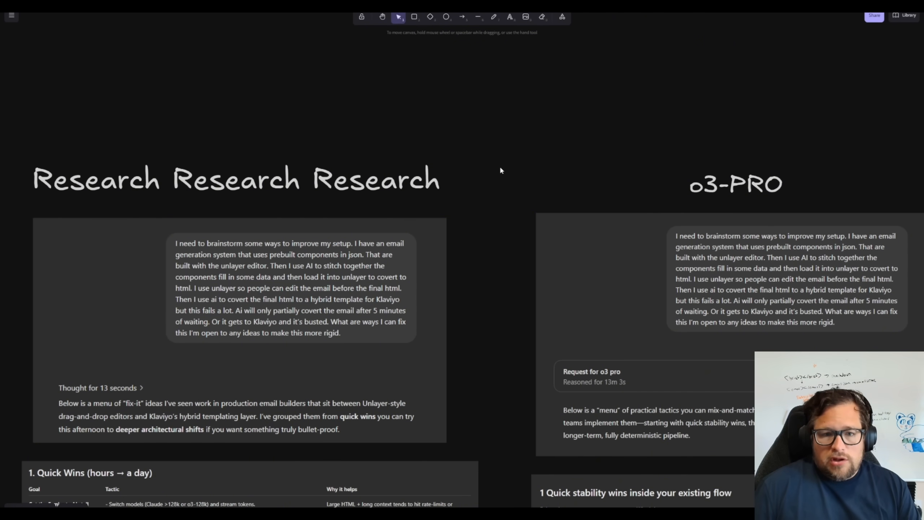
pyautogui.moveTo(478, 186)
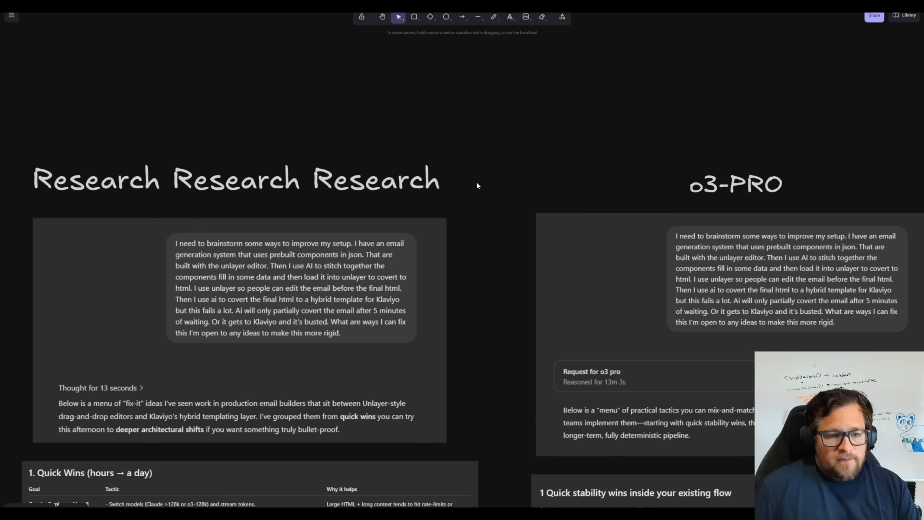
pyautogui.moveTo(494, 204)
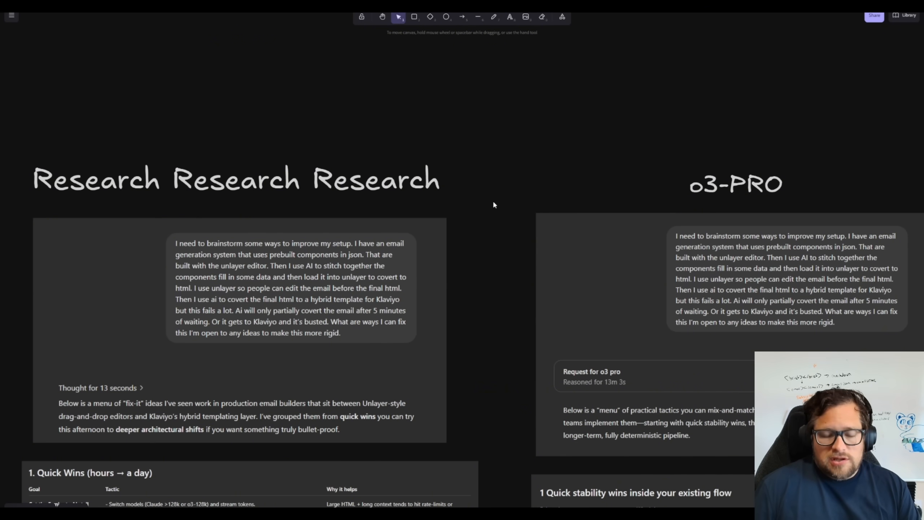
pyautogui.moveTo(484, 196)
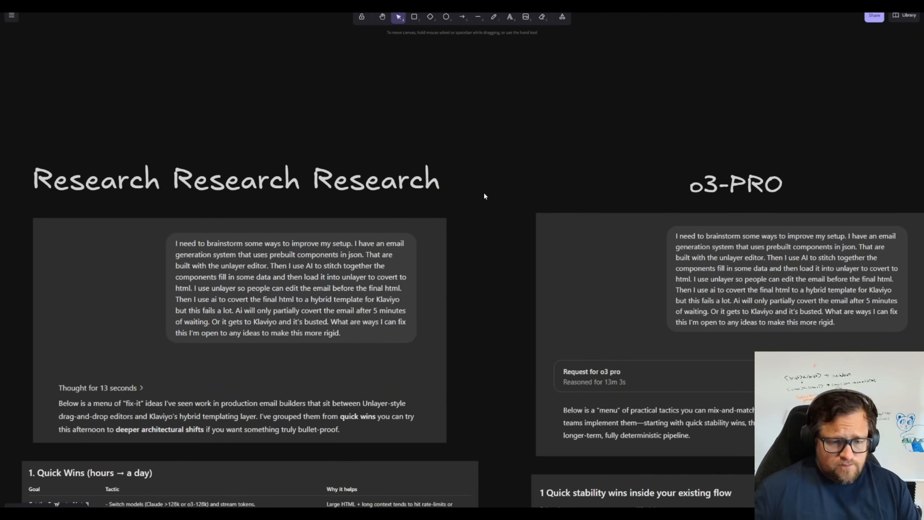
pyautogui.moveTo(483, 149)
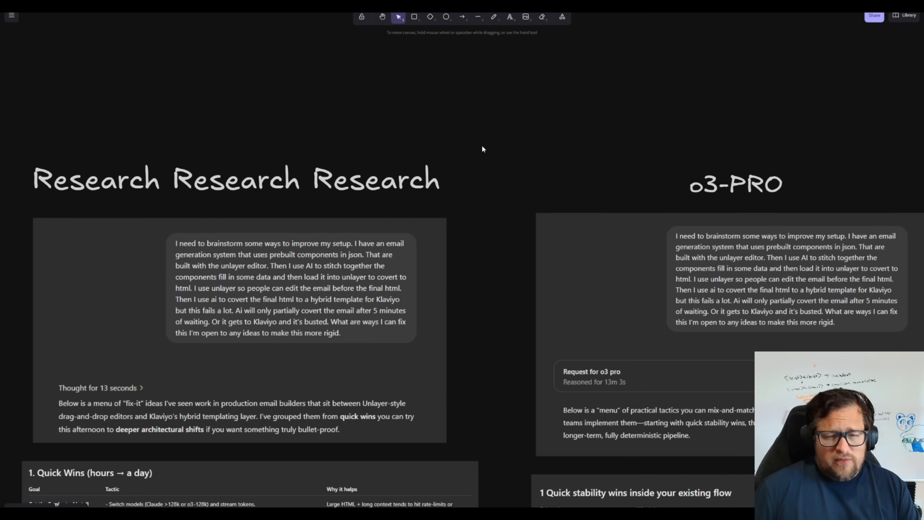
pyautogui.moveTo(497, 198)
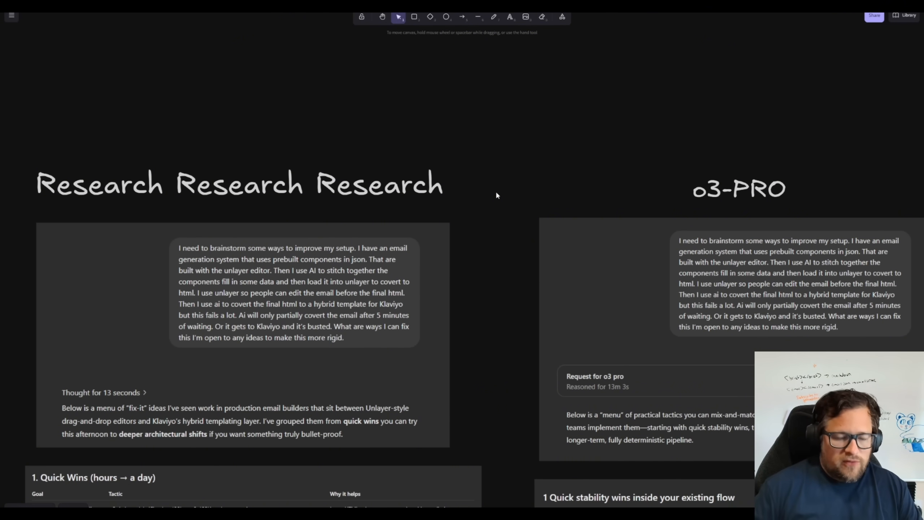
pyautogui.moveTo(246, 222)
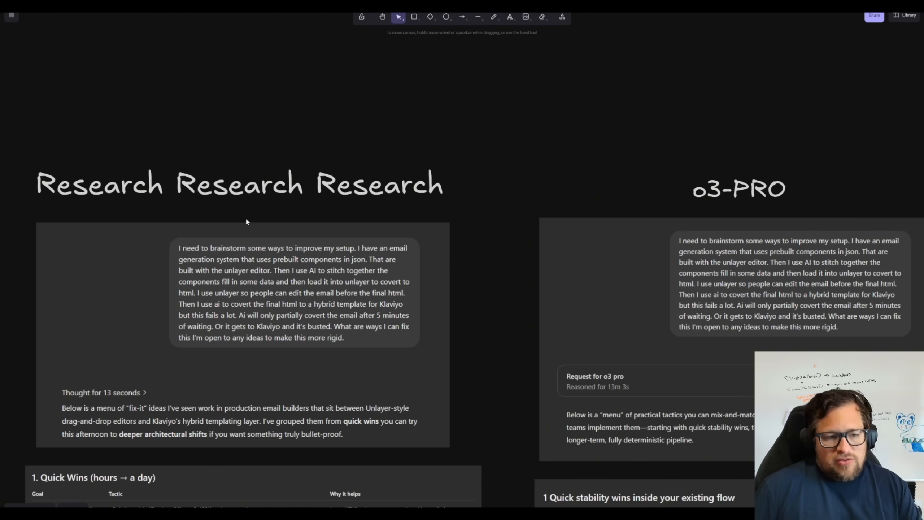
pyautogui.moveTo(252, 378)
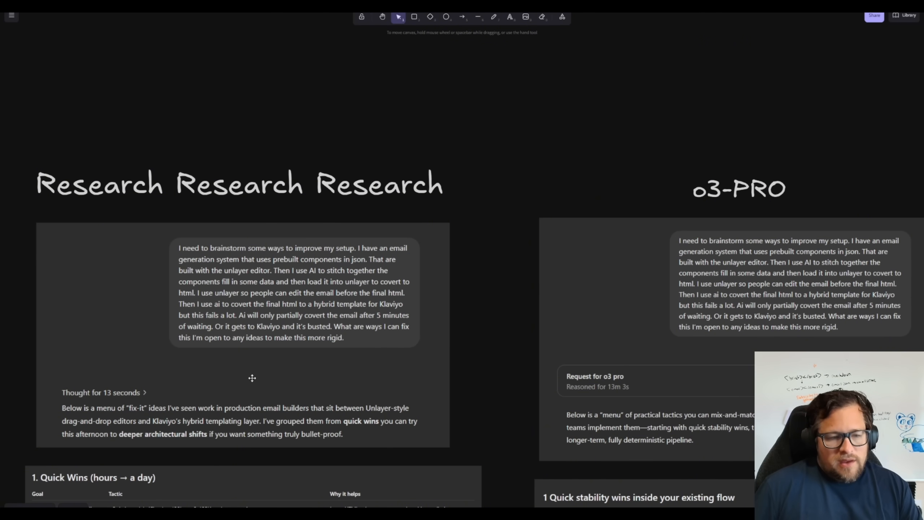
pyautogui.moveTo(111, 392)
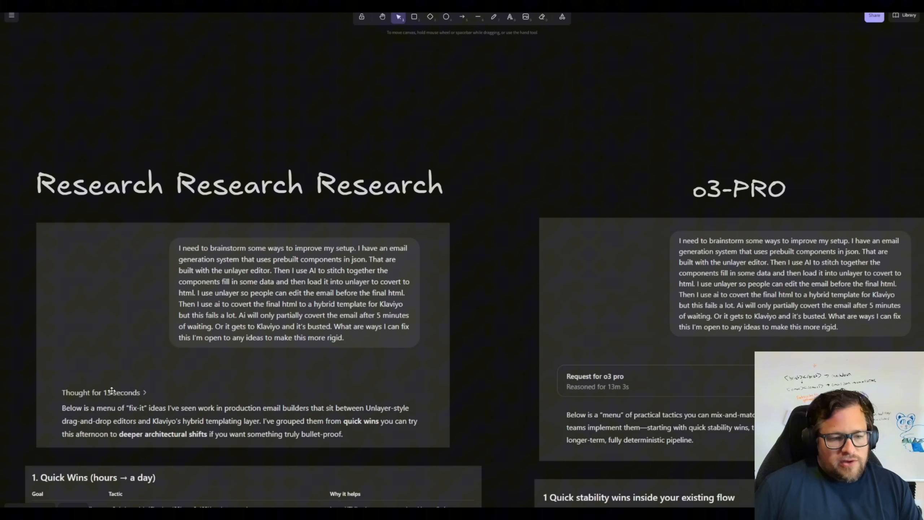
pyautogui.moveTo(577, 407)
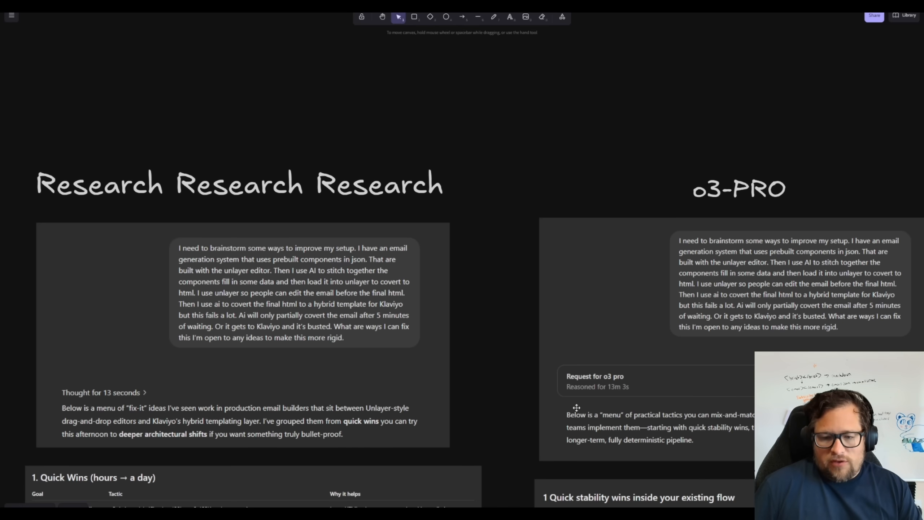
pyautogui.moveTo(532, 334)
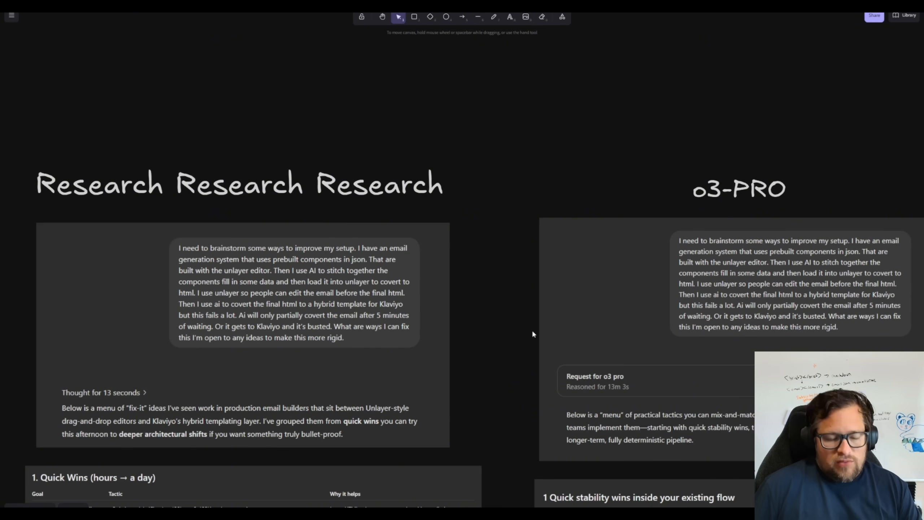
pyautogui.moveTo(503, 315)
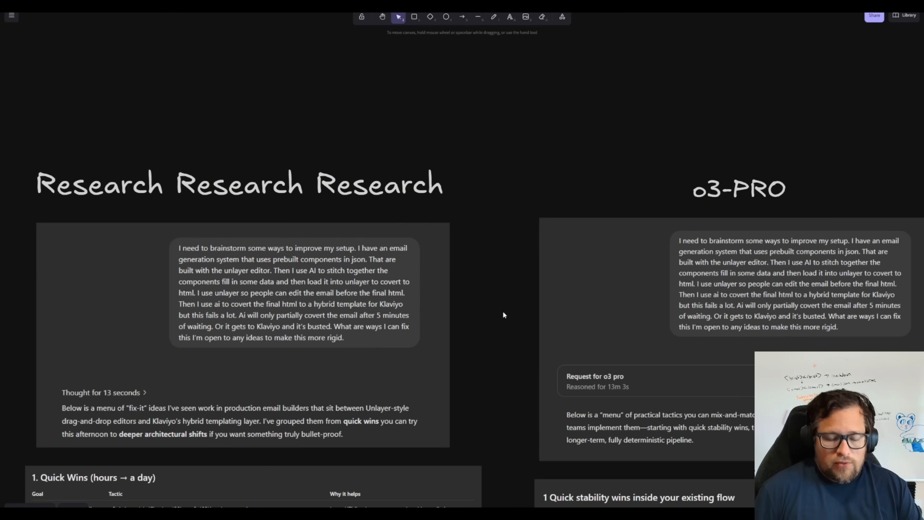
pyautogui.moveTo(480, 294)
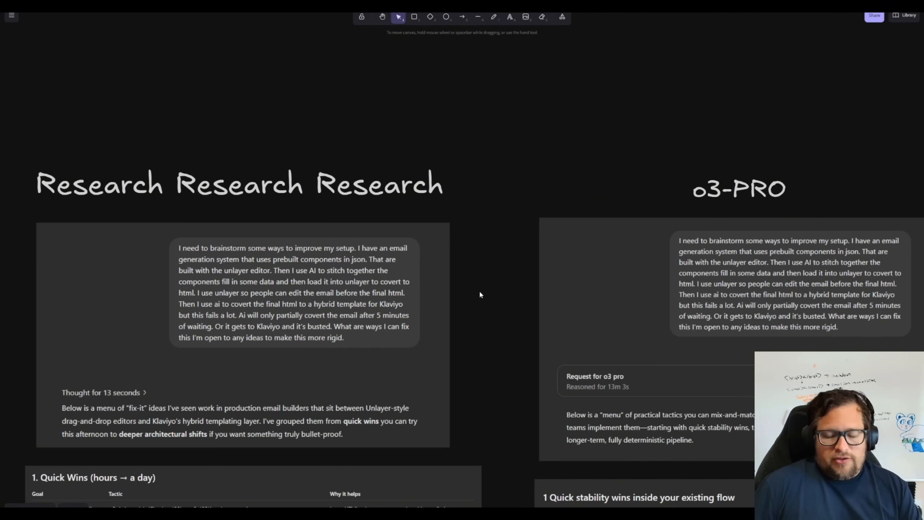
pyautogui.moveTo(471, 294)
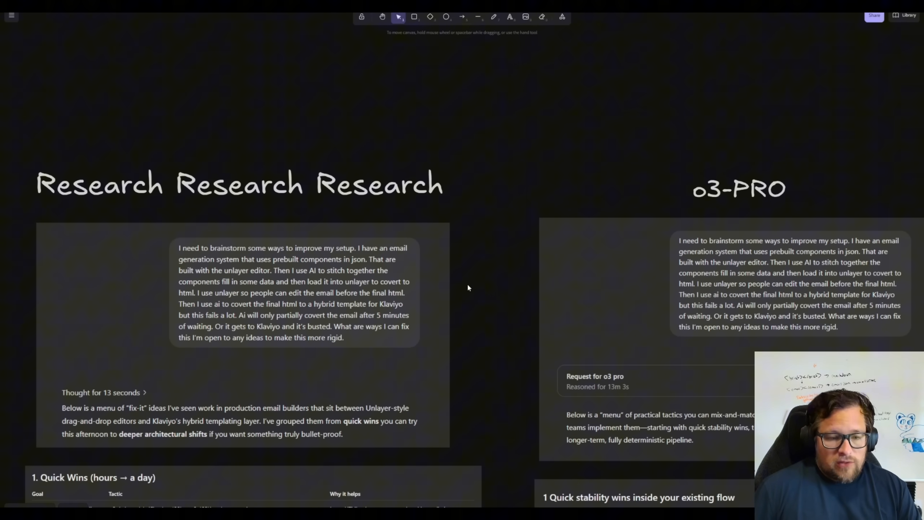
pyautogui.scroll(-3)
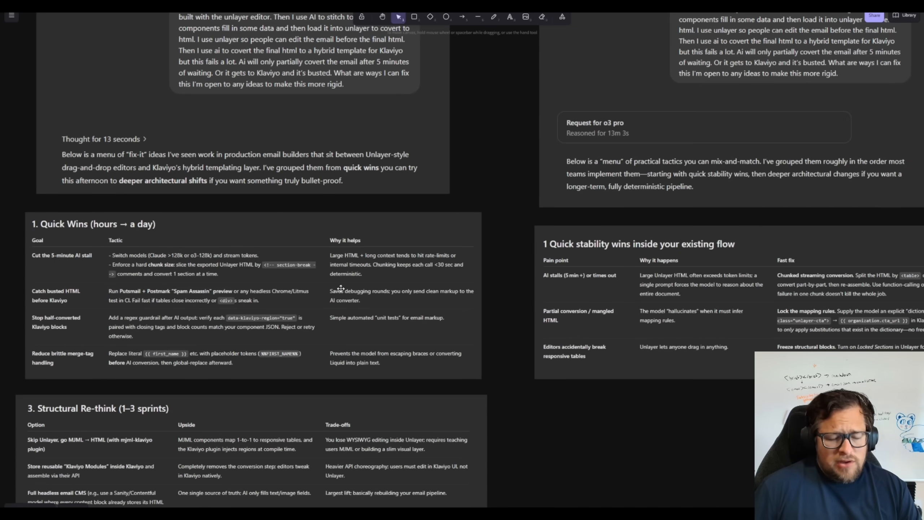
pyautogui.moveTo(290, 110)
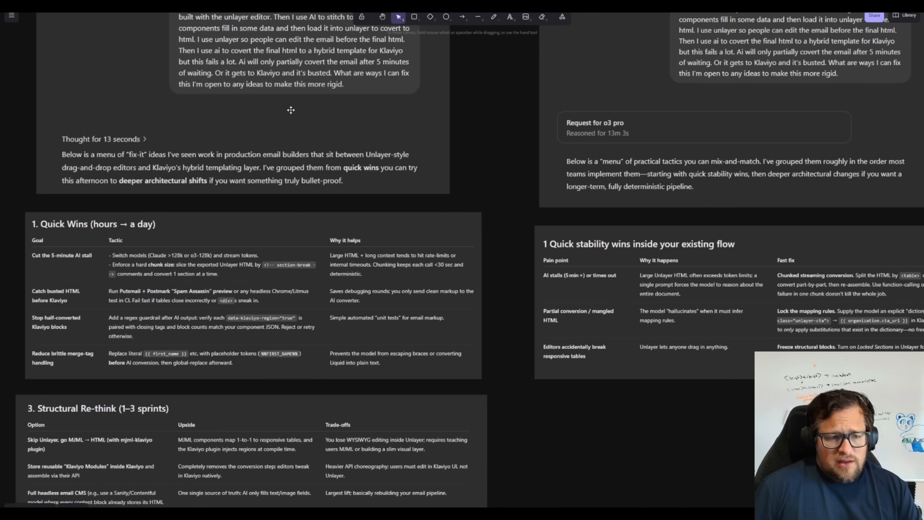
pyautogui.moveTo(174, 223)
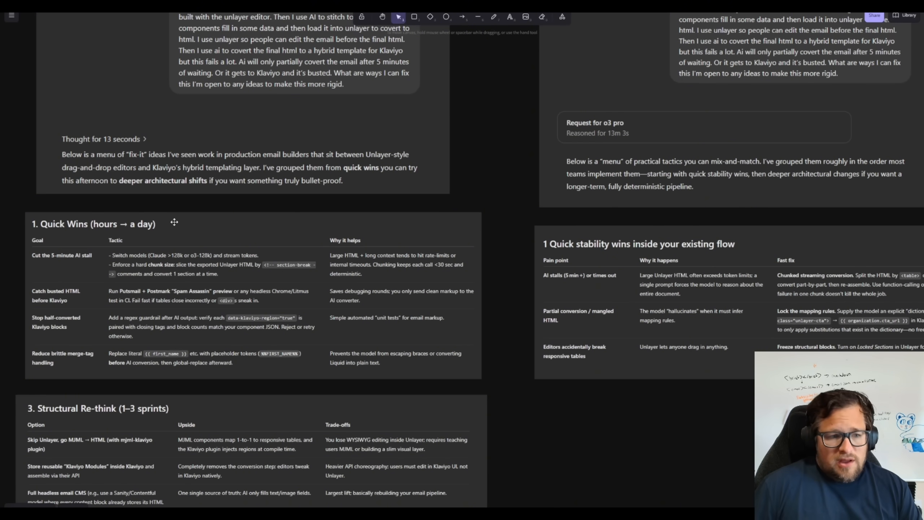
pyautogui.moveTo(411, 379)
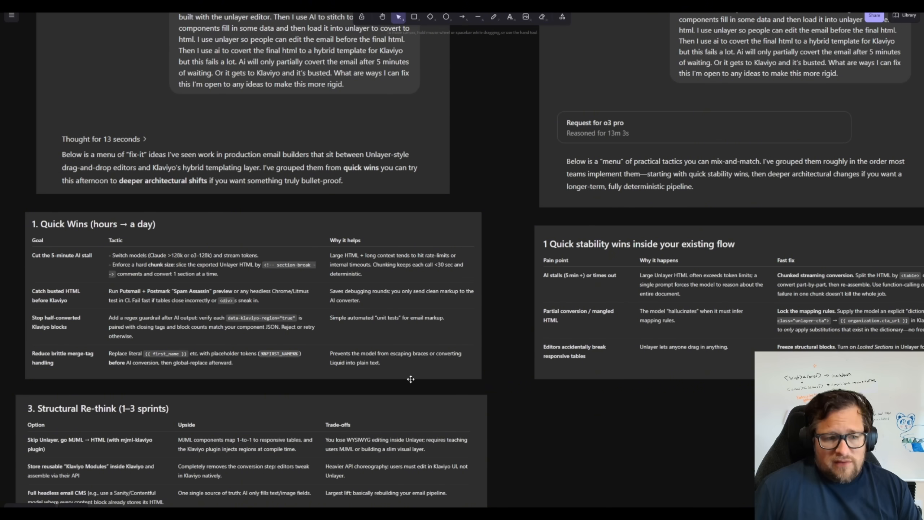
pyautogui.moveTo(429, 401)
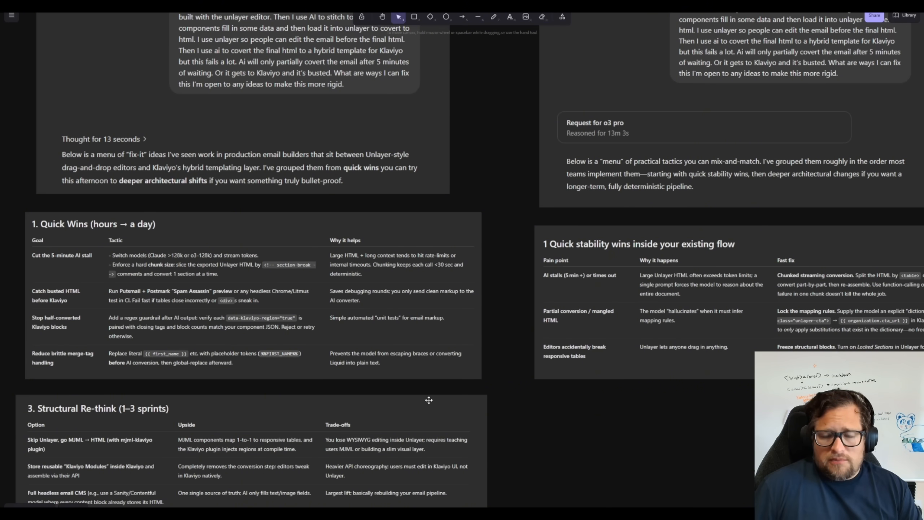
pyautogui.moveTo(85, 270)
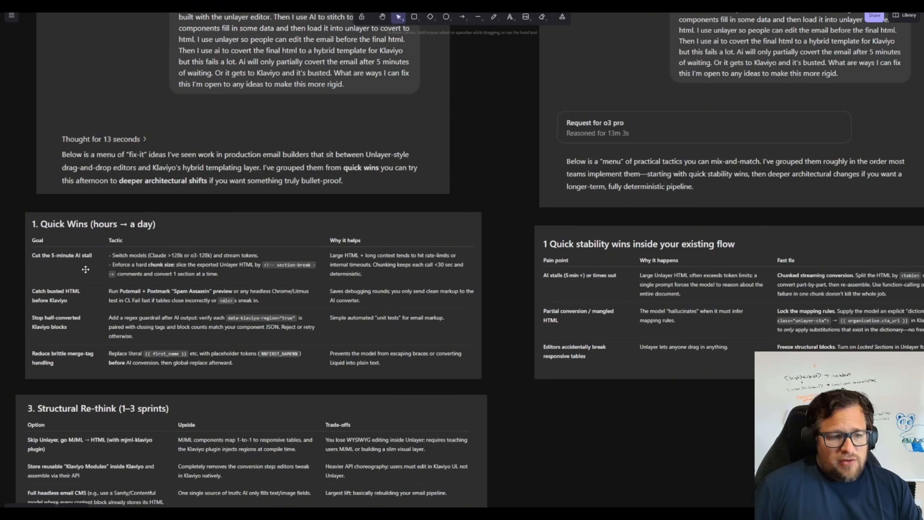
pyautogui.moveTo(205, 304)
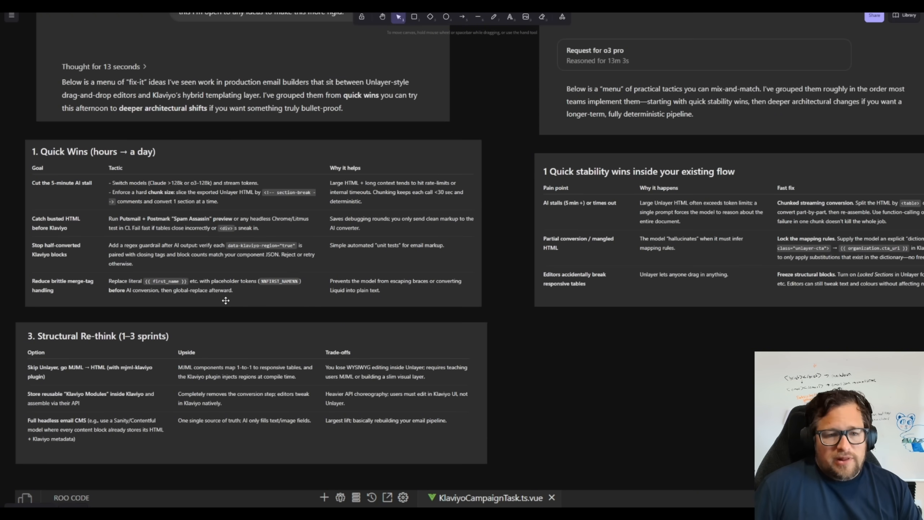
pyautogui.moveTo(220, 308)
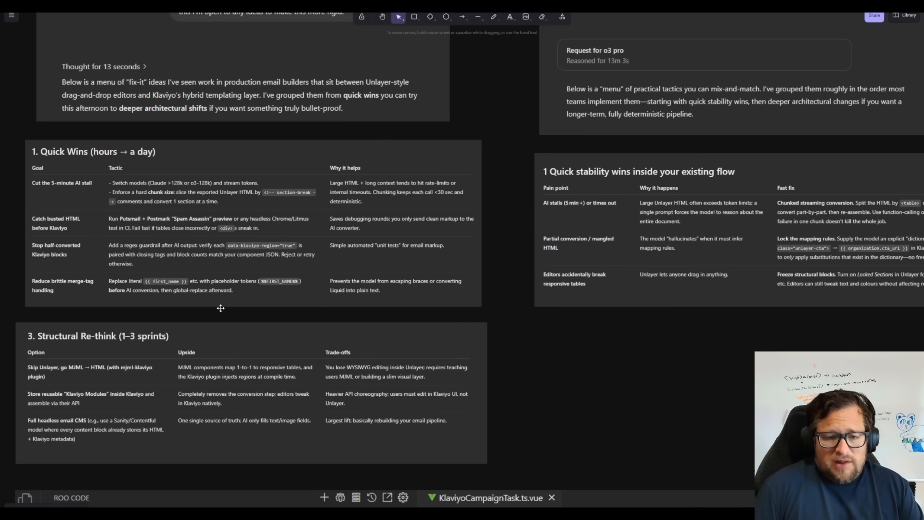
pyautogui.moveTo(648, 363)
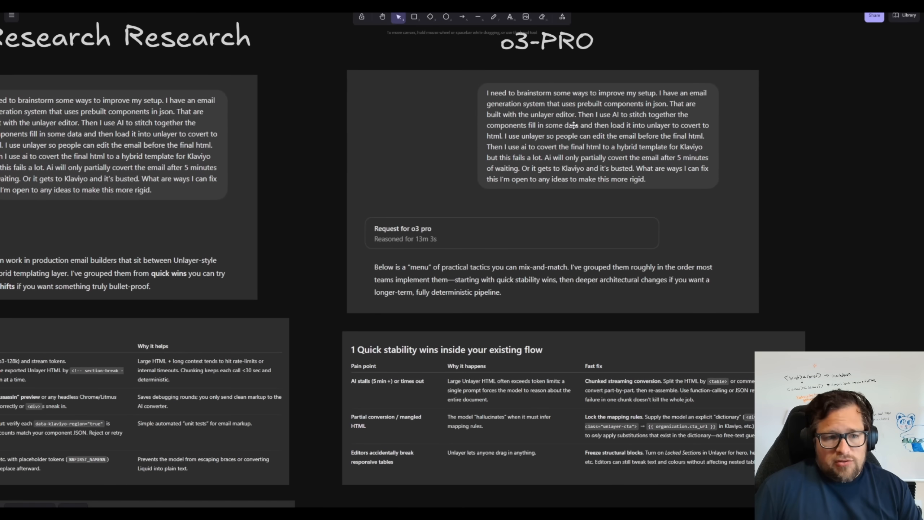
pyautogui.moveTo(494, 118)
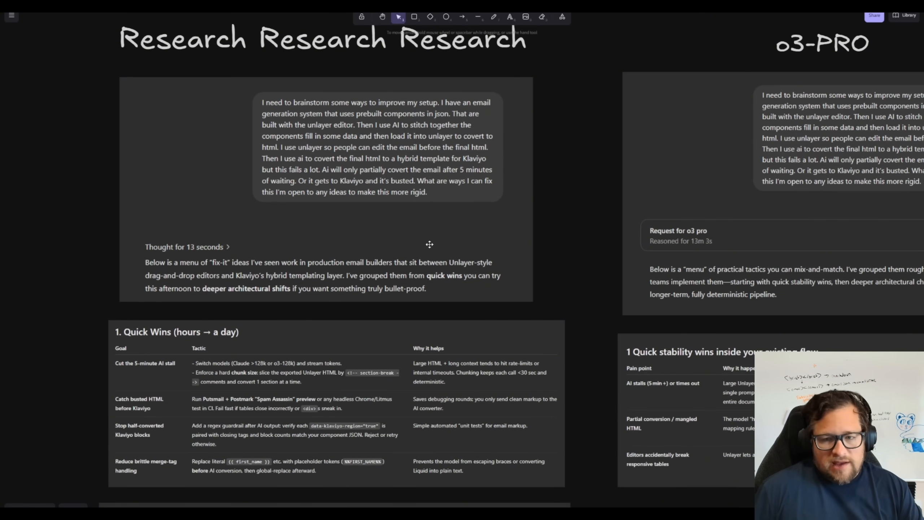
pyautogui.moveTo(858, 163)
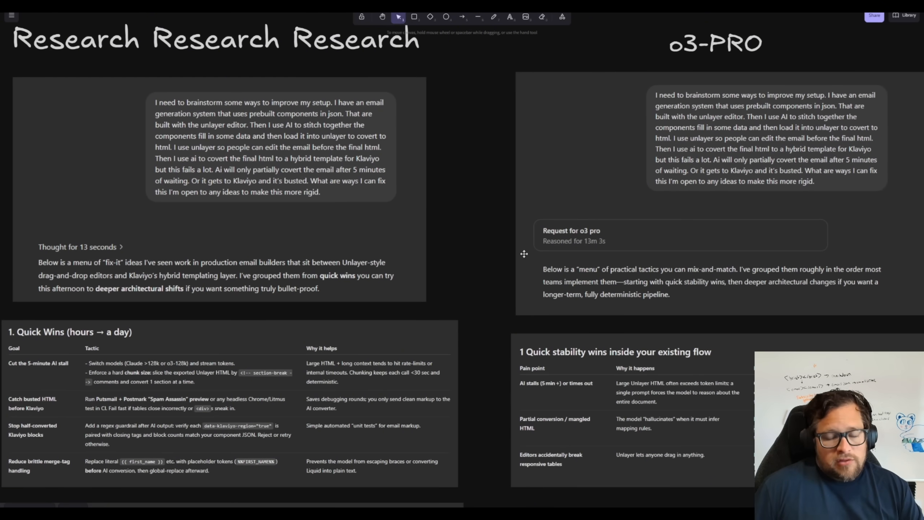
pyautogui.moveTo(485, 263)
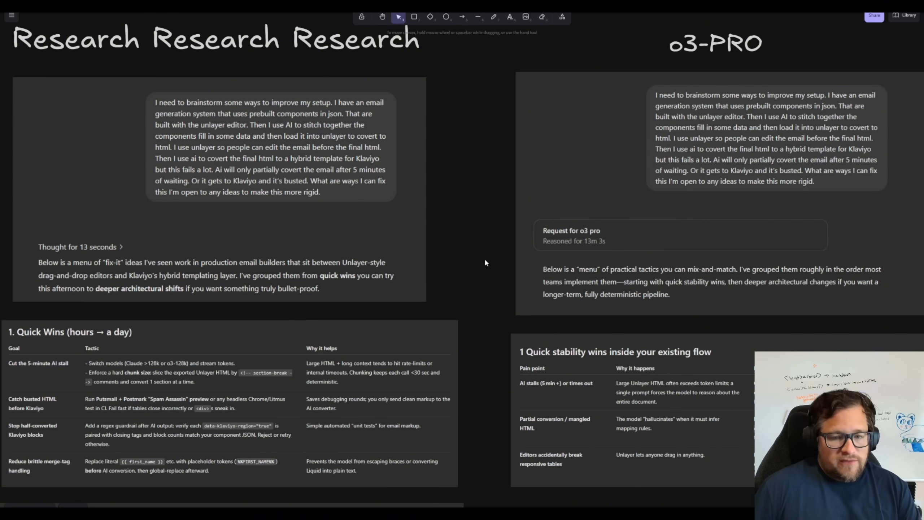
pyautogui.moveTo(504, 249)
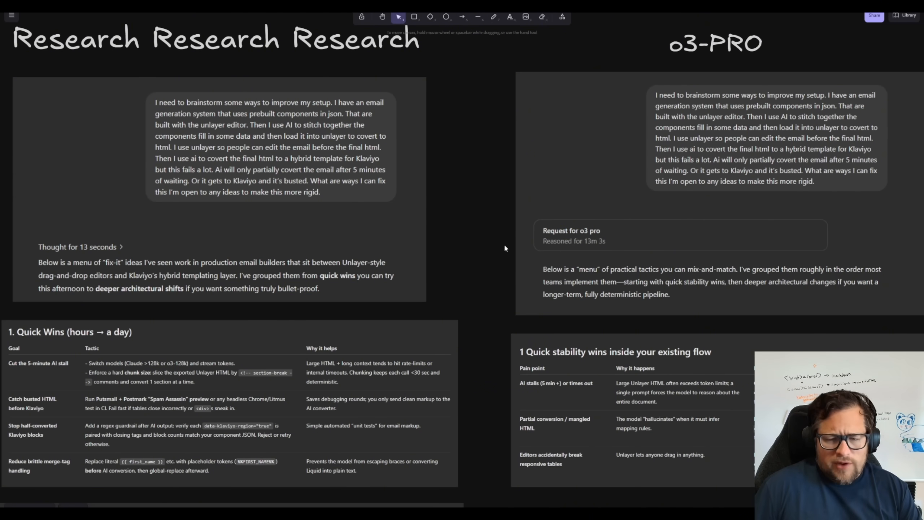
pyautogui.moveTo(520, 226)
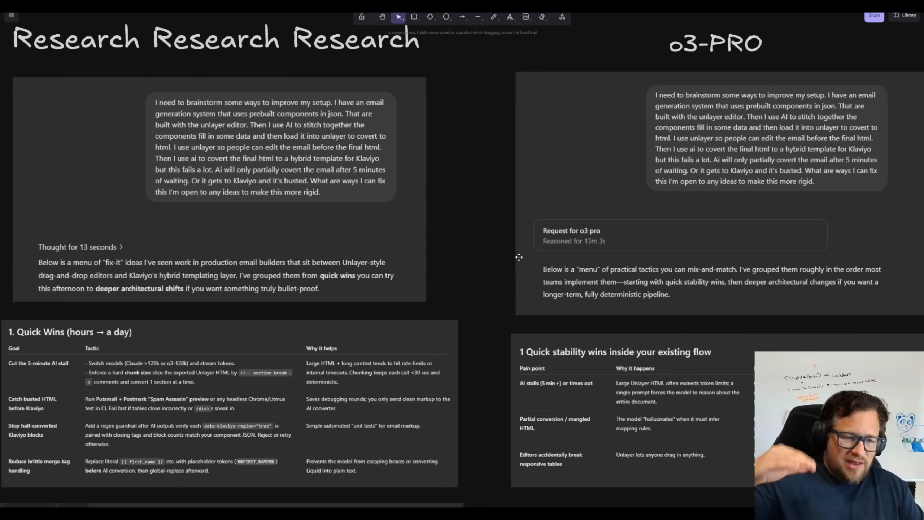
pyautogui.scroll(-3)
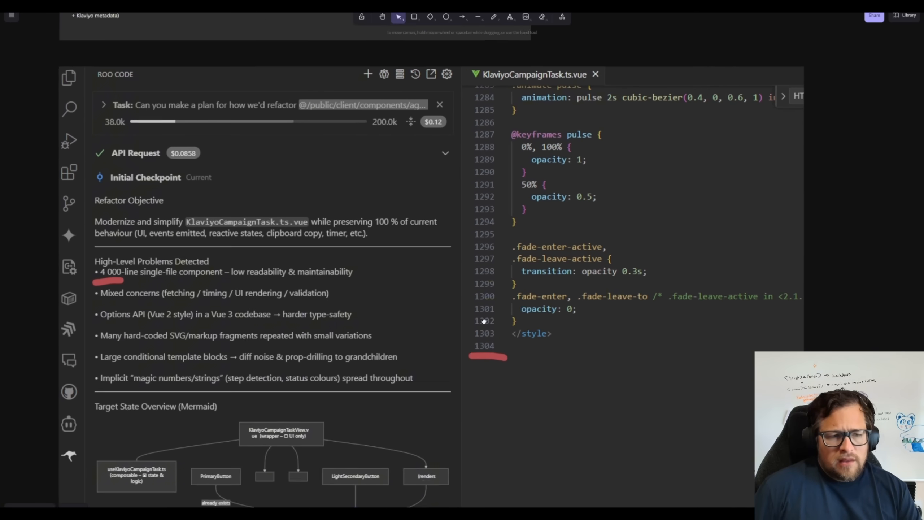
pyautogui.scroll(-3)
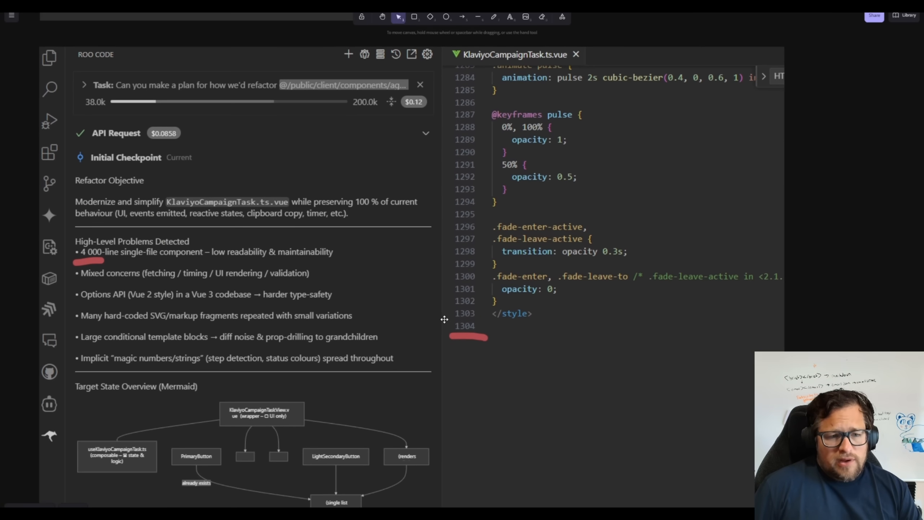
pyautogui.moveTo(427, 317)
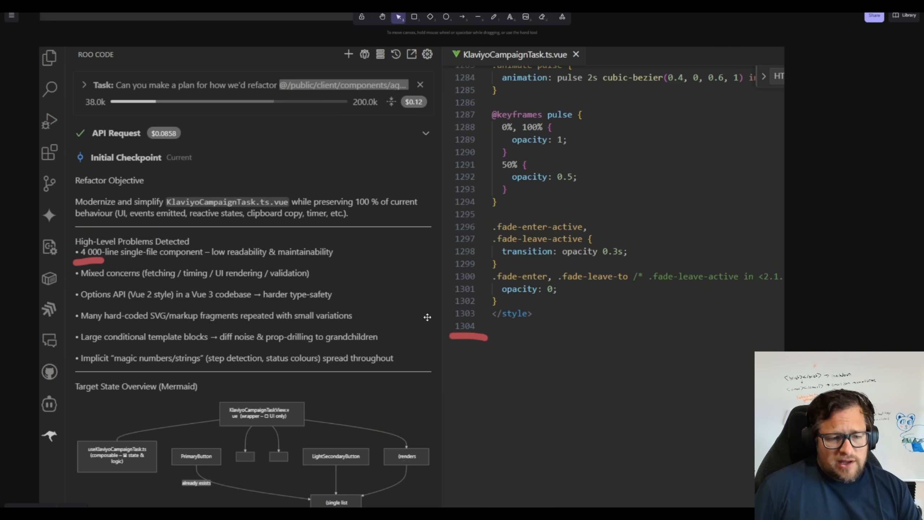
pyautogui.moveTo(288, 310)
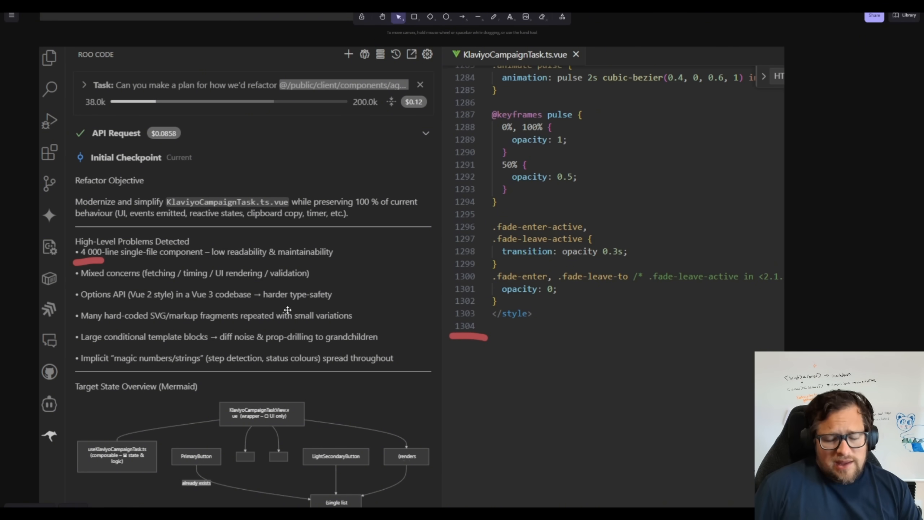
pyautogui.moveTo(338, 346)
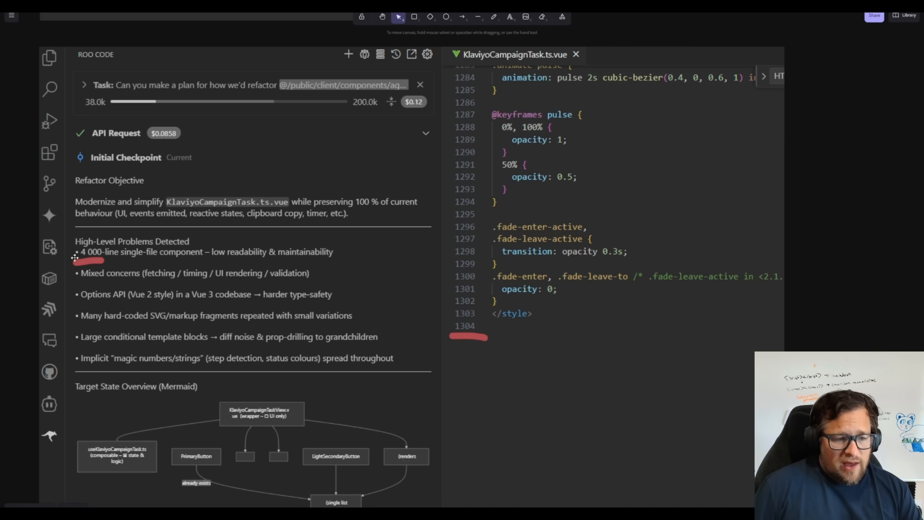
pyautogui.moveTo(249, 262)
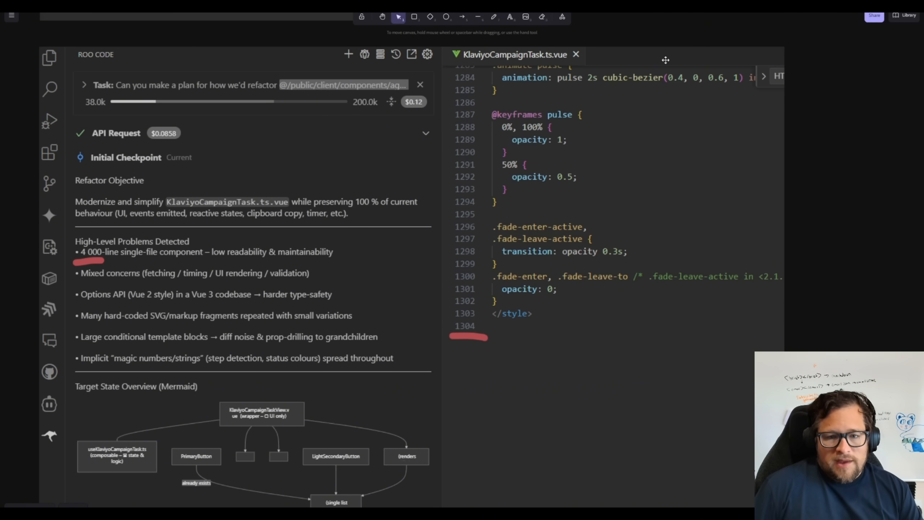
pyautogui.moveTo(561, 273)
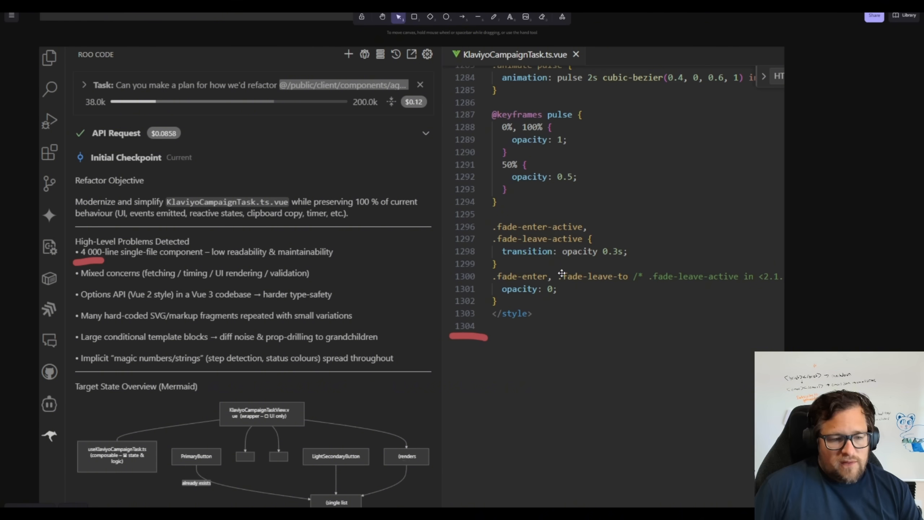
pyautogui.moveTo(583, 226)
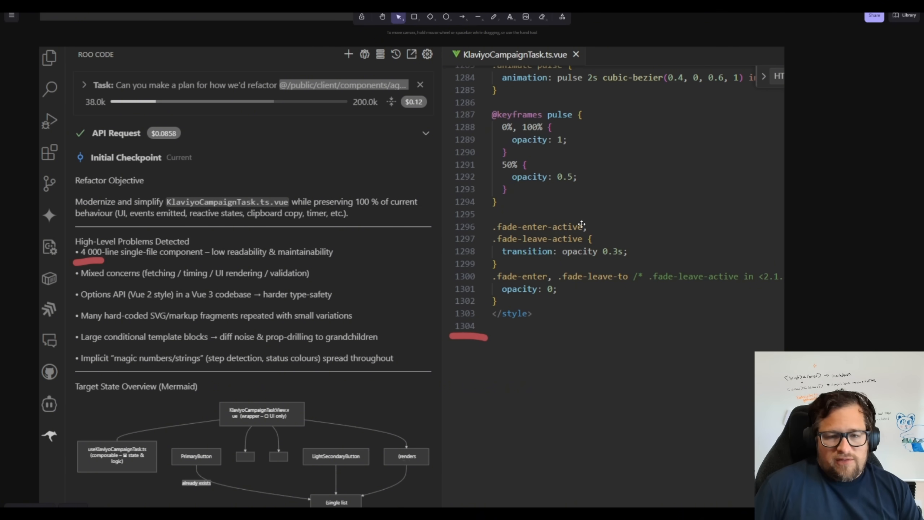
pyautogui.moveTo(451, 229)
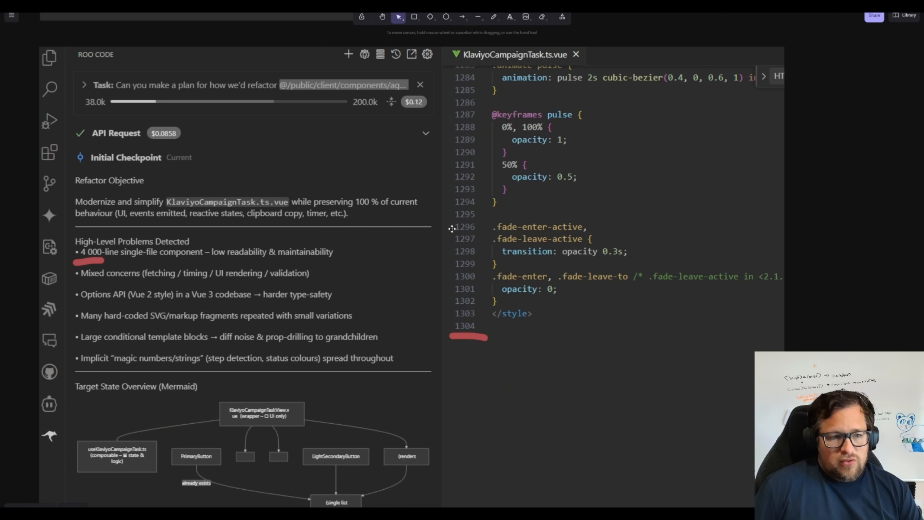
pyautogui.moveTo(426, 290)
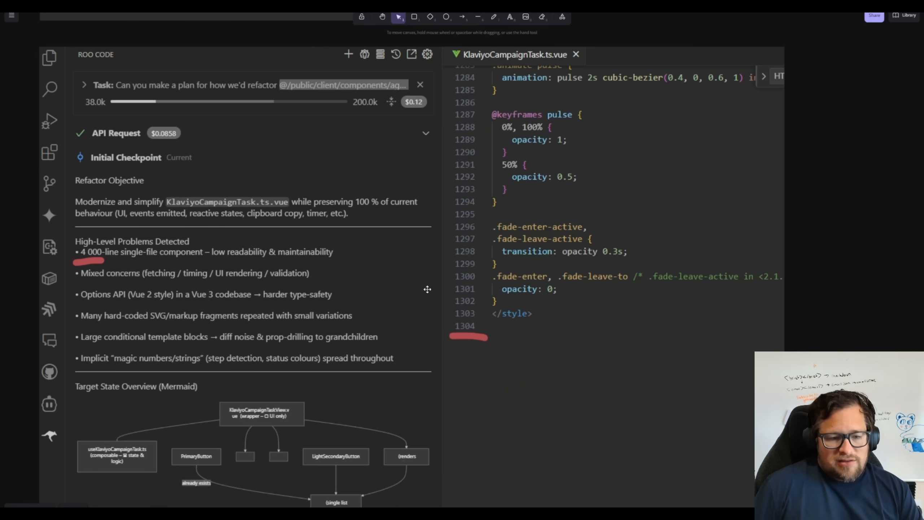
pyautogui.scroll(-3)
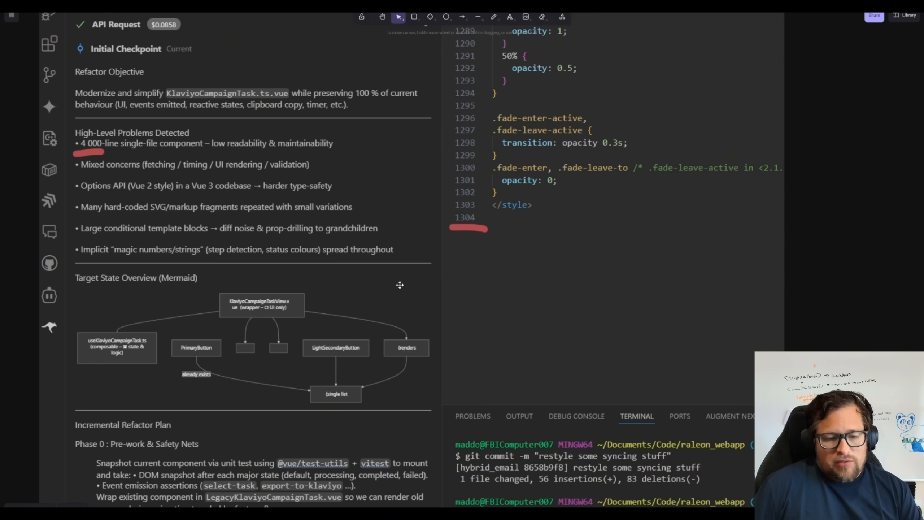
pyautogui.moveTo(388, 294)
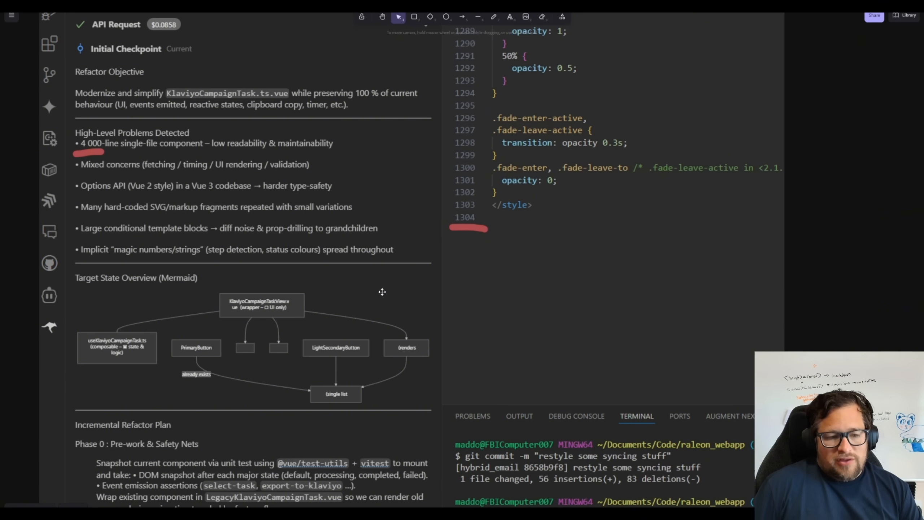
pyautogui.moveTo(374, 295)
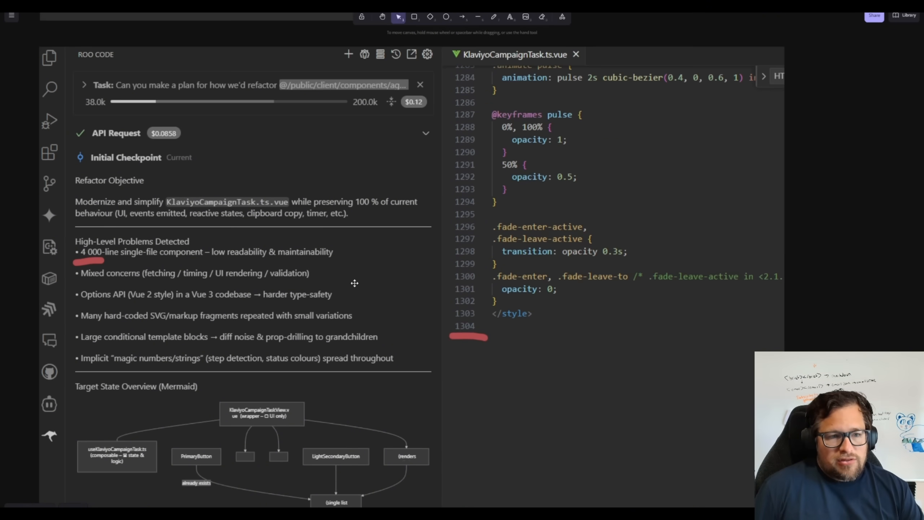
pyautogui.moveTo(190, 210)
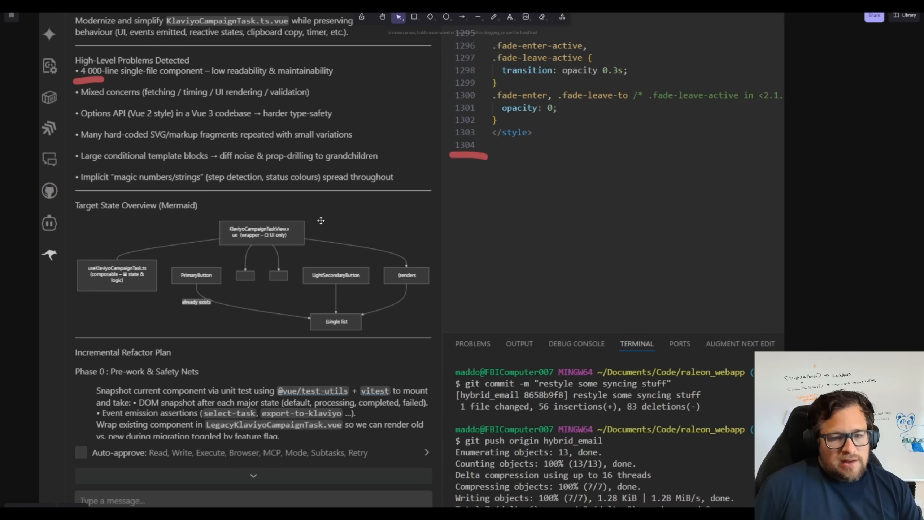
pyautogui.moveTo(345, 244)
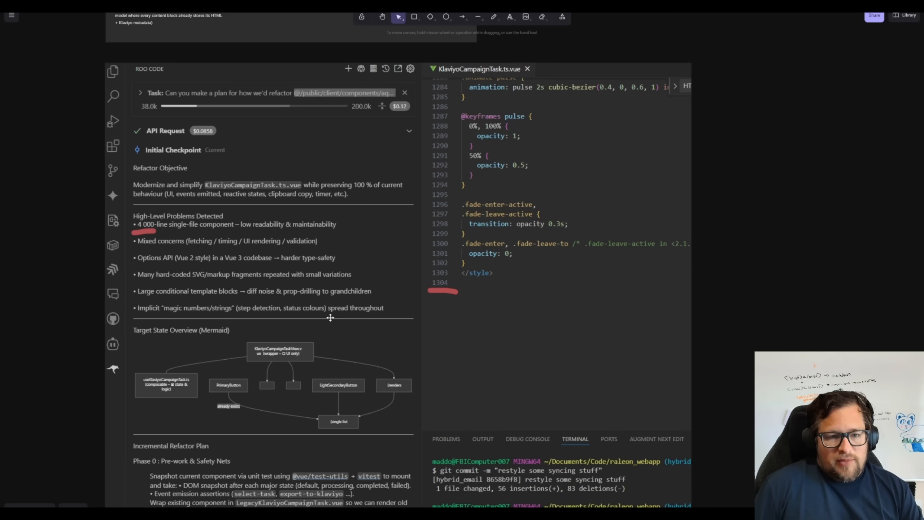
pyautogui.scroll(-3)
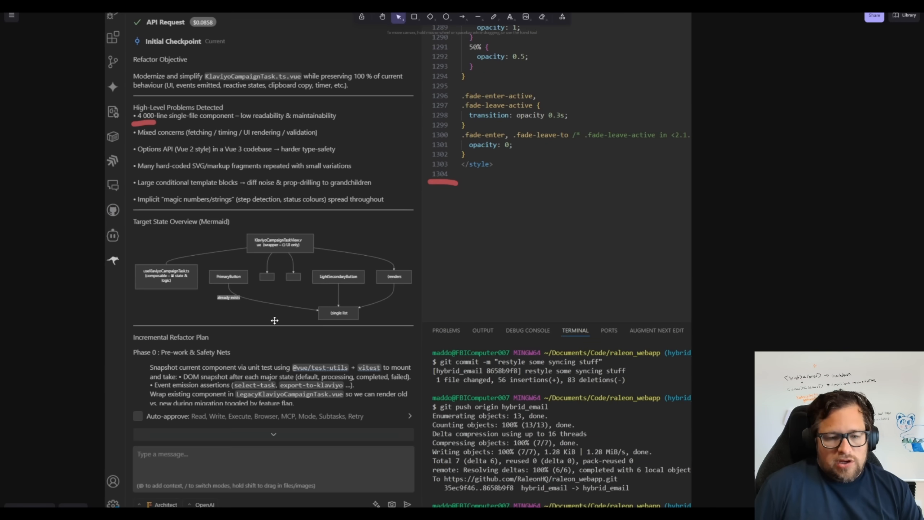
pyautogui.moveTo(366, 342)
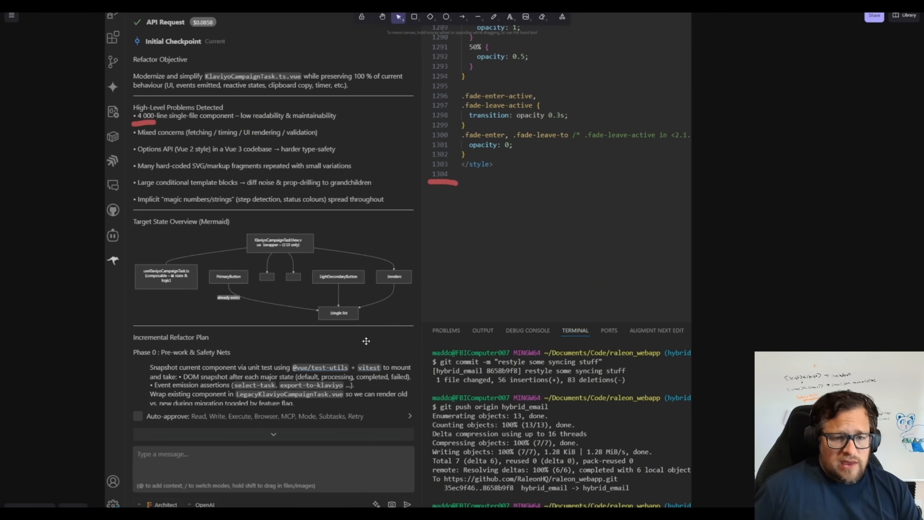
pyautogui.moveTo(363, 332)
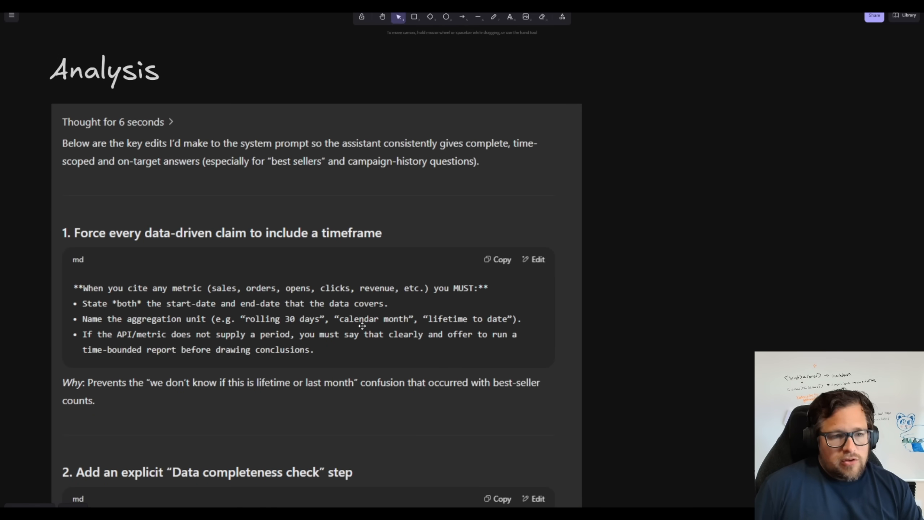
pyautogui.moveTo(334, 314)
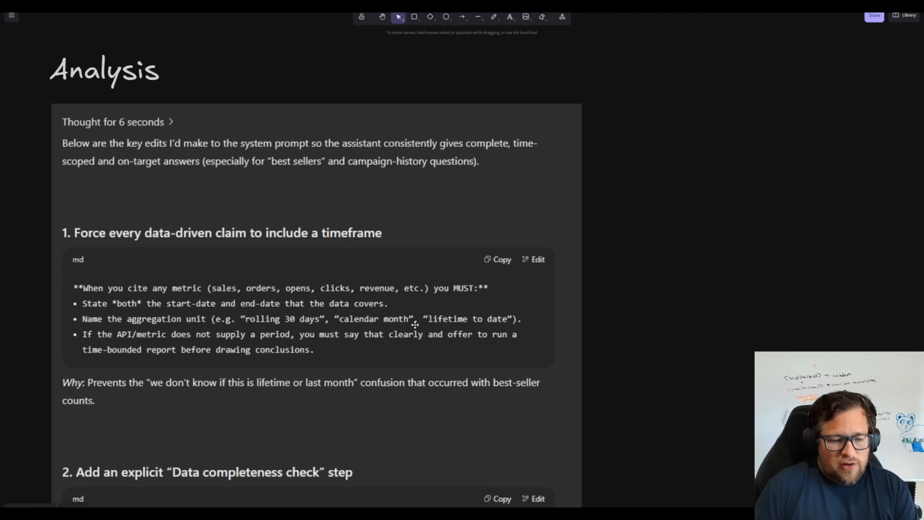
pyautogui.scroll(-3)
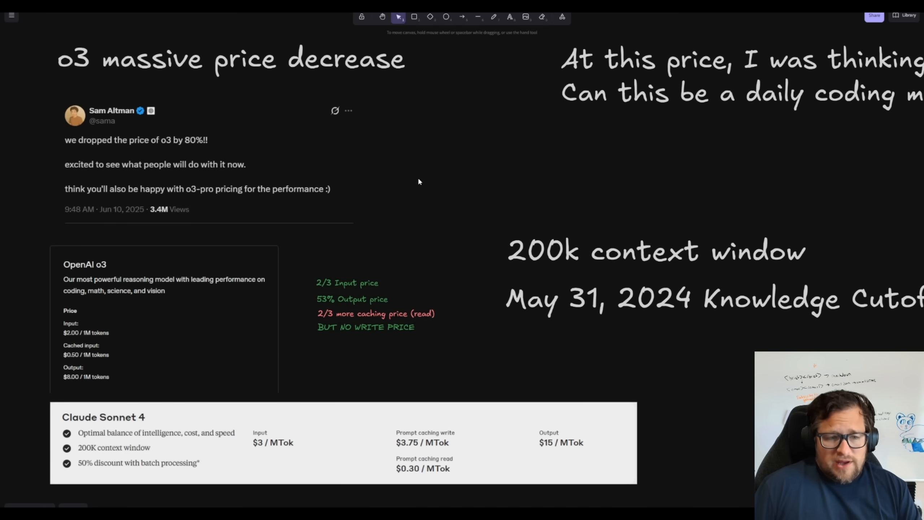
pyautogui.moveTo(522, 174)
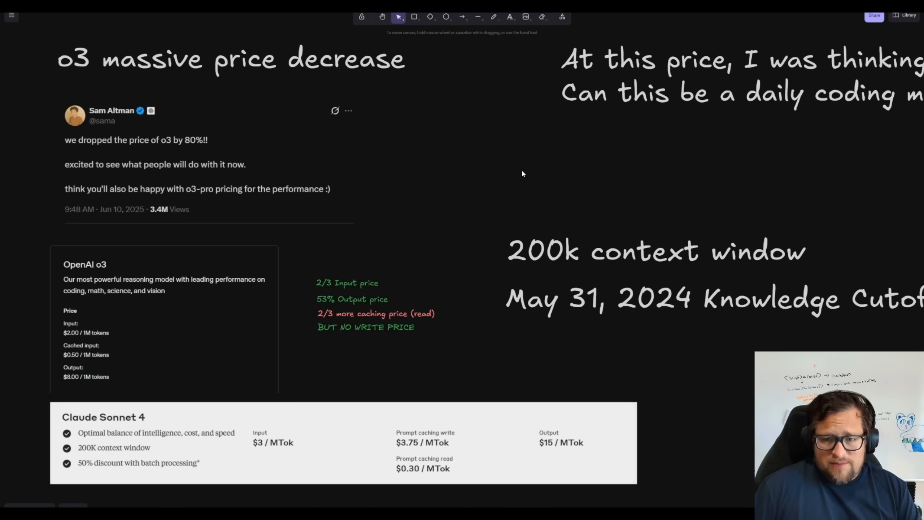
pyautogui.moveTo(540, 156)
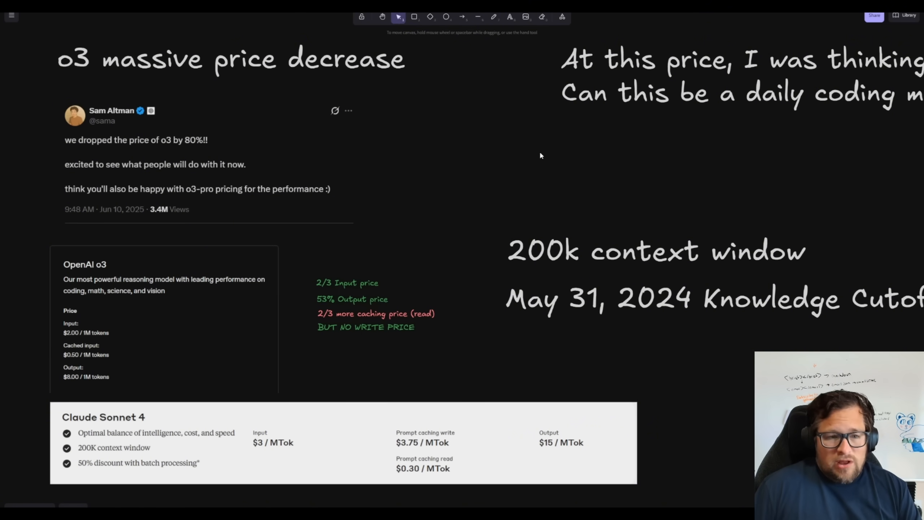
pyautogui.moveTo(526, 174)
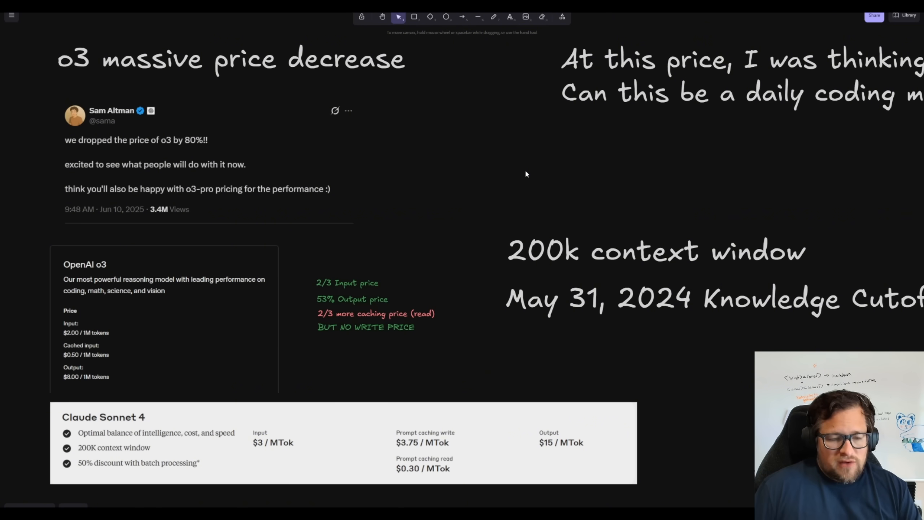